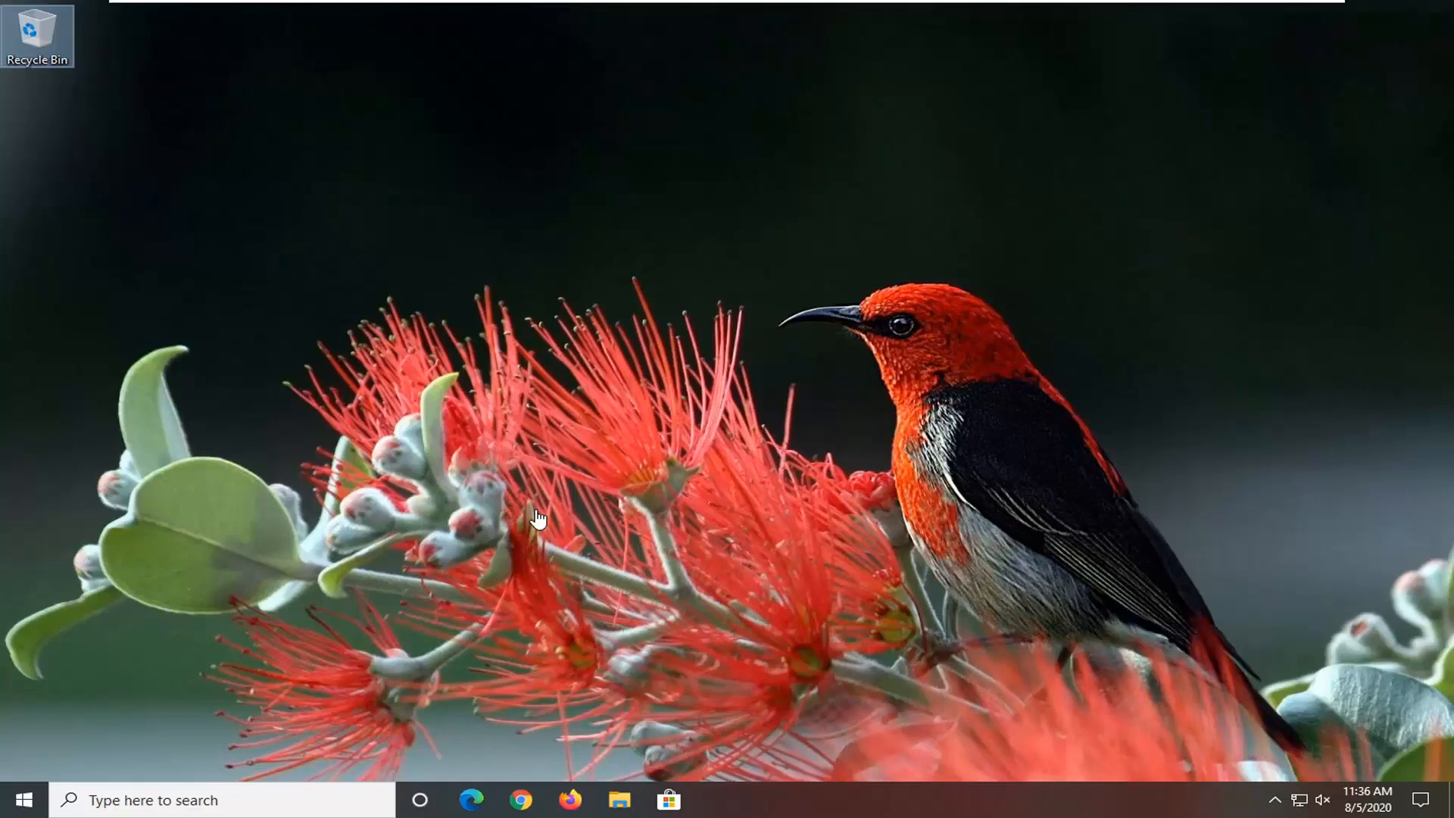
{"action": "mouse_move", "coordinate": [20, 800]}
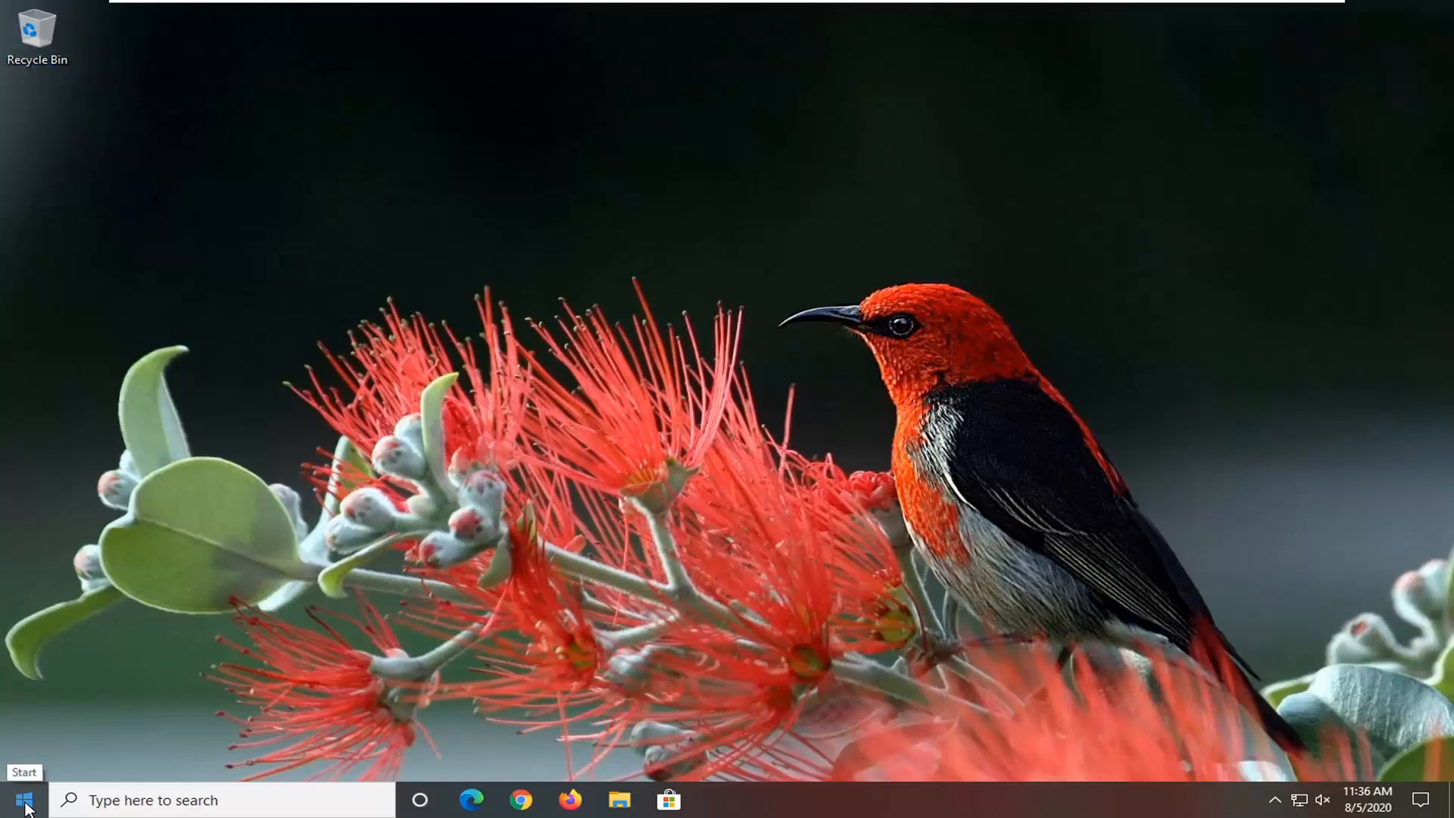
Search the Start menu for 'control panel'
{"action": "left_click", "coordinate": [22, 800]}
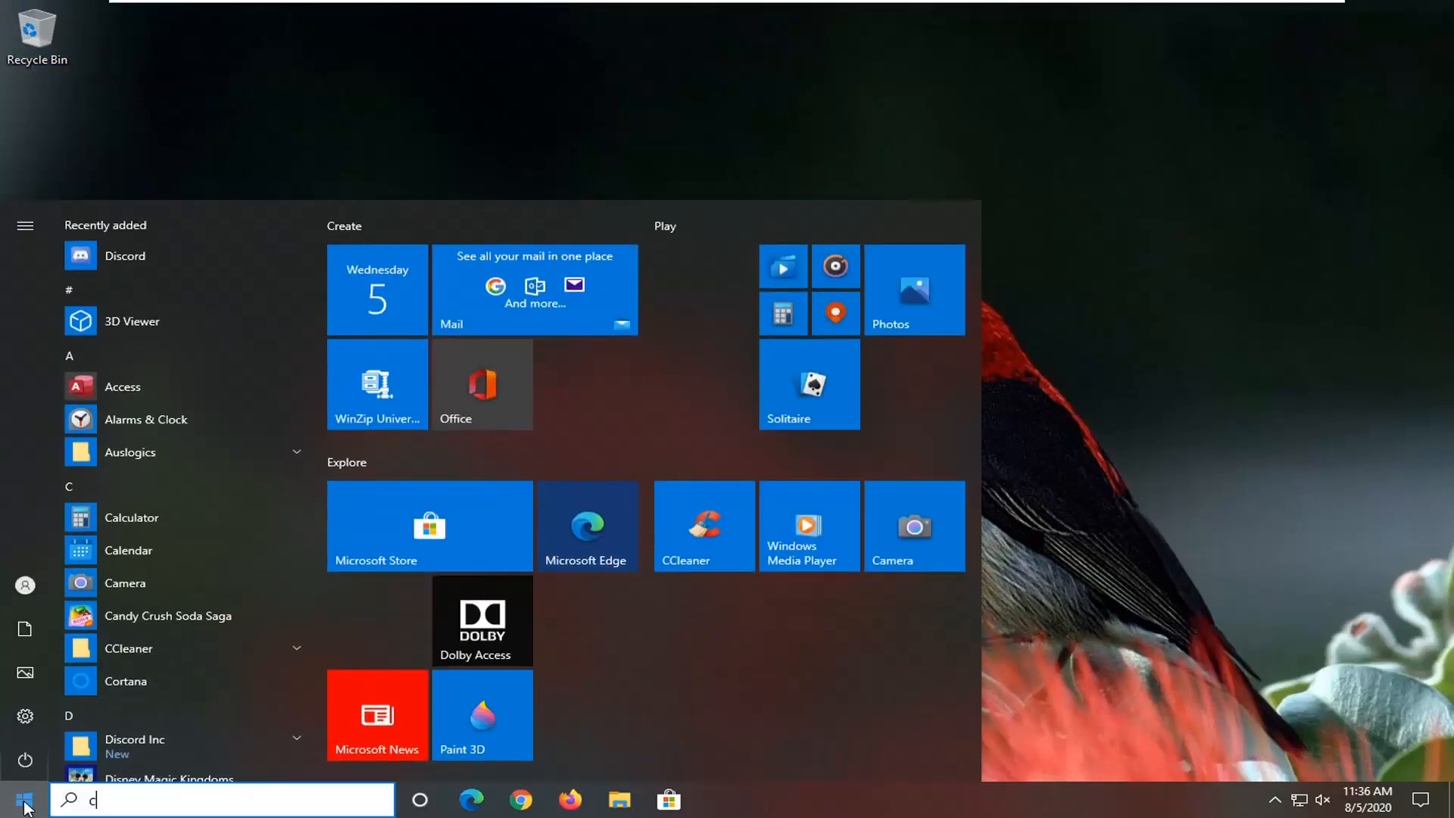
{"action": "type", "text": "ontrol panel"}
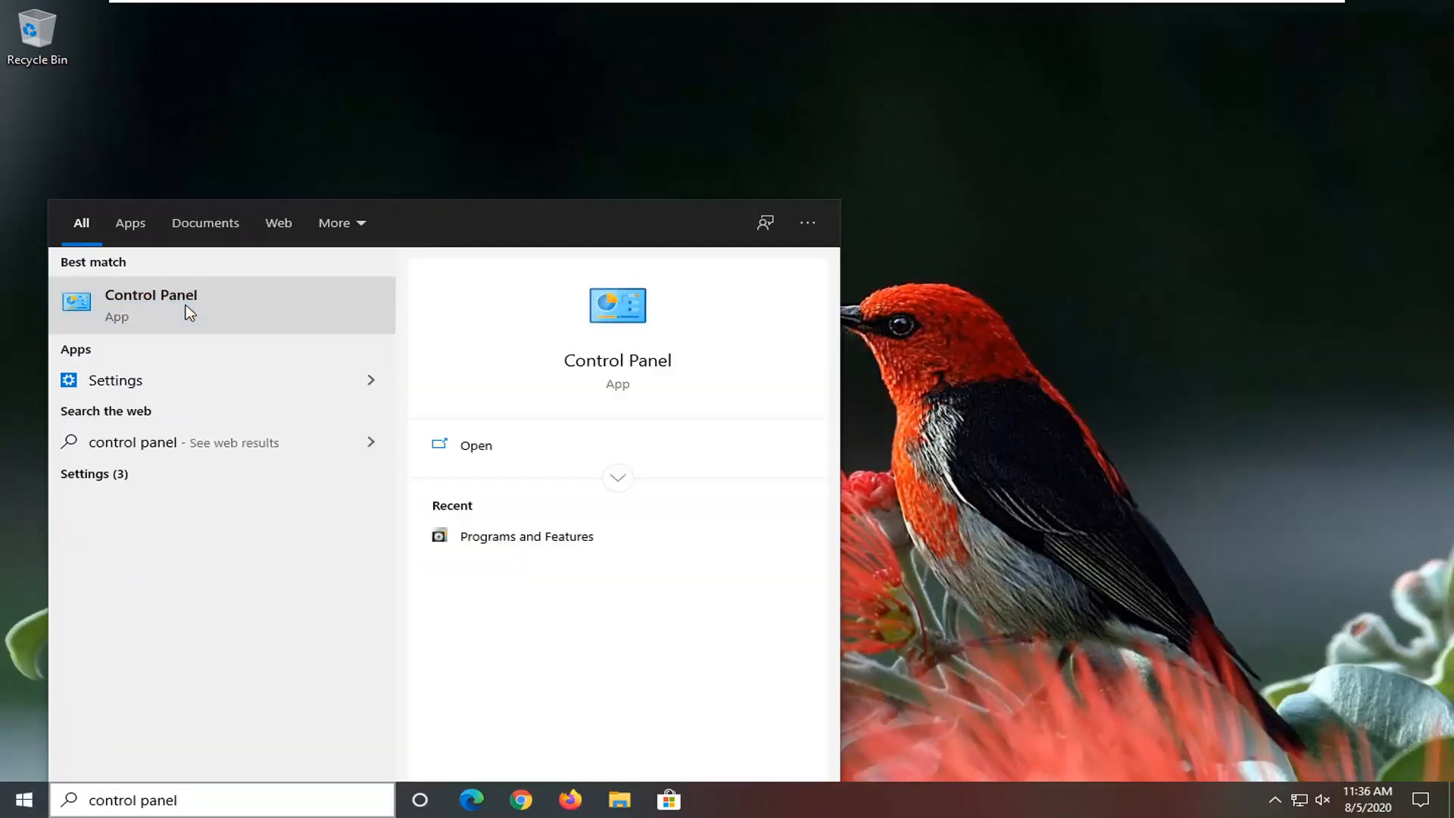
Open Ethernet0's Internet Protocol Version 4 (TCP/IPv4) properties via Network and Sharing Center
{"action": "left_click", "coordinate": [150, 305]}
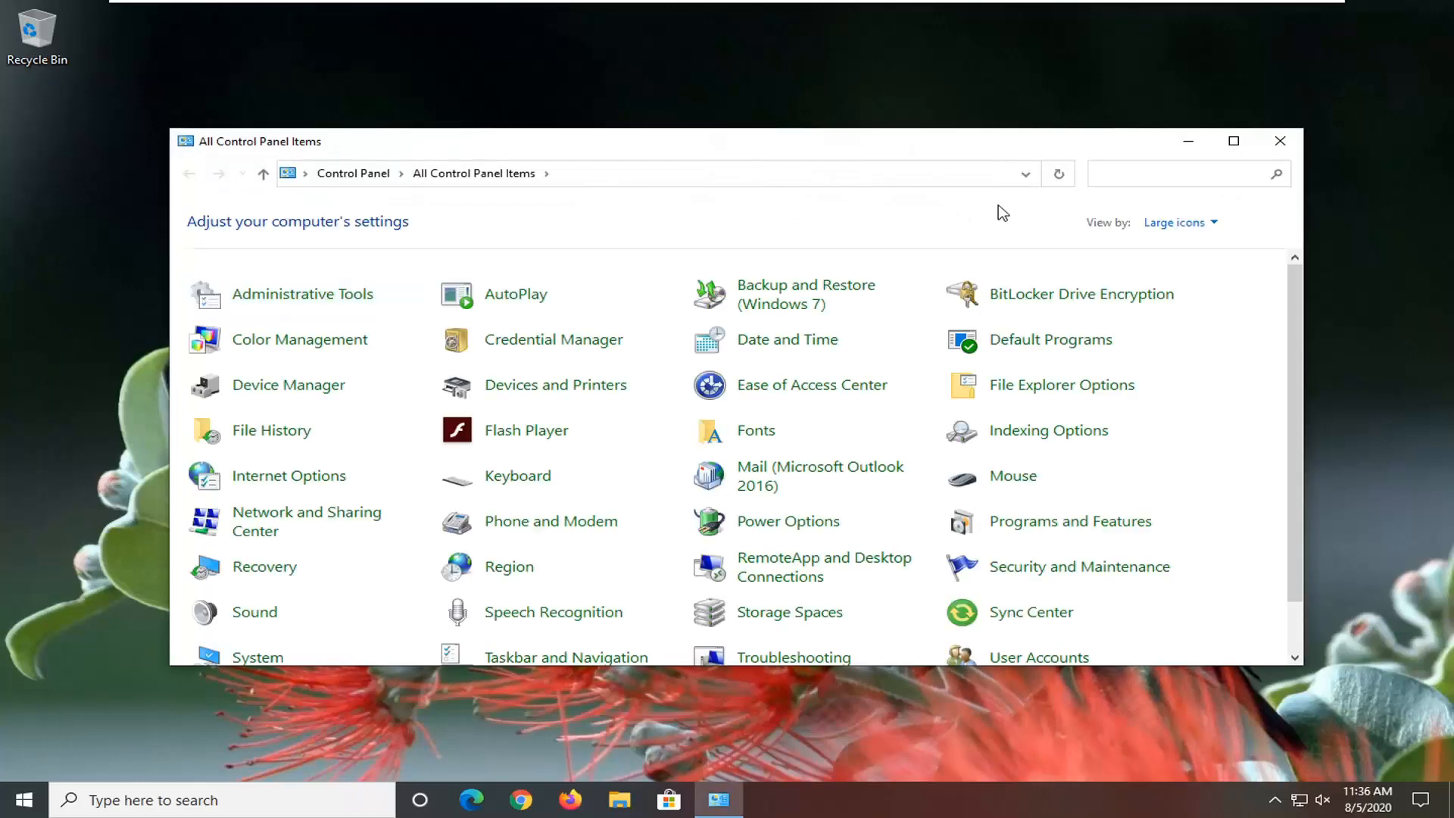
{"action": "left_click", "coordinate": [1179, 222]}
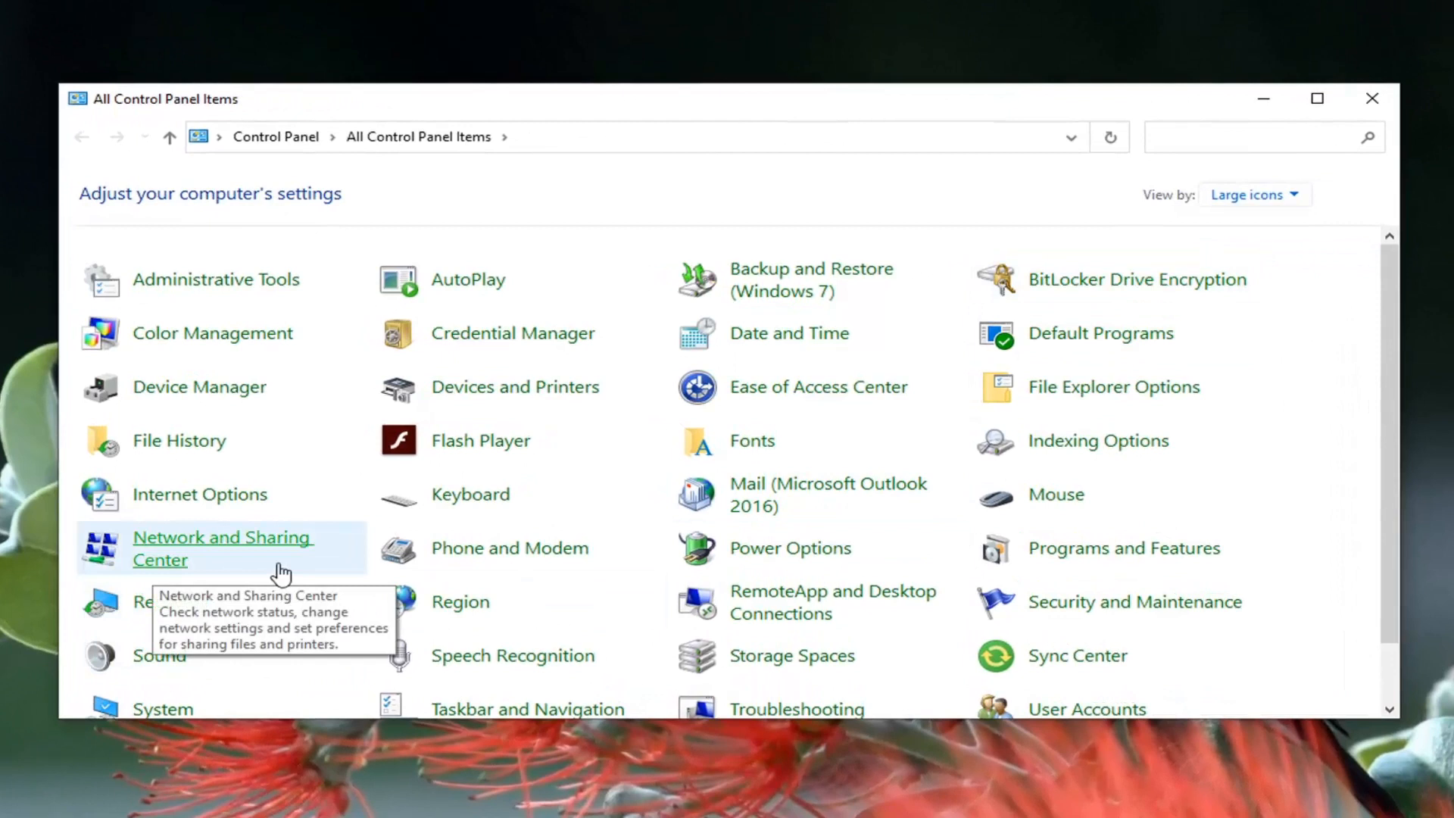
{"action": "mouse_move", "coordinate": [281, 564]}
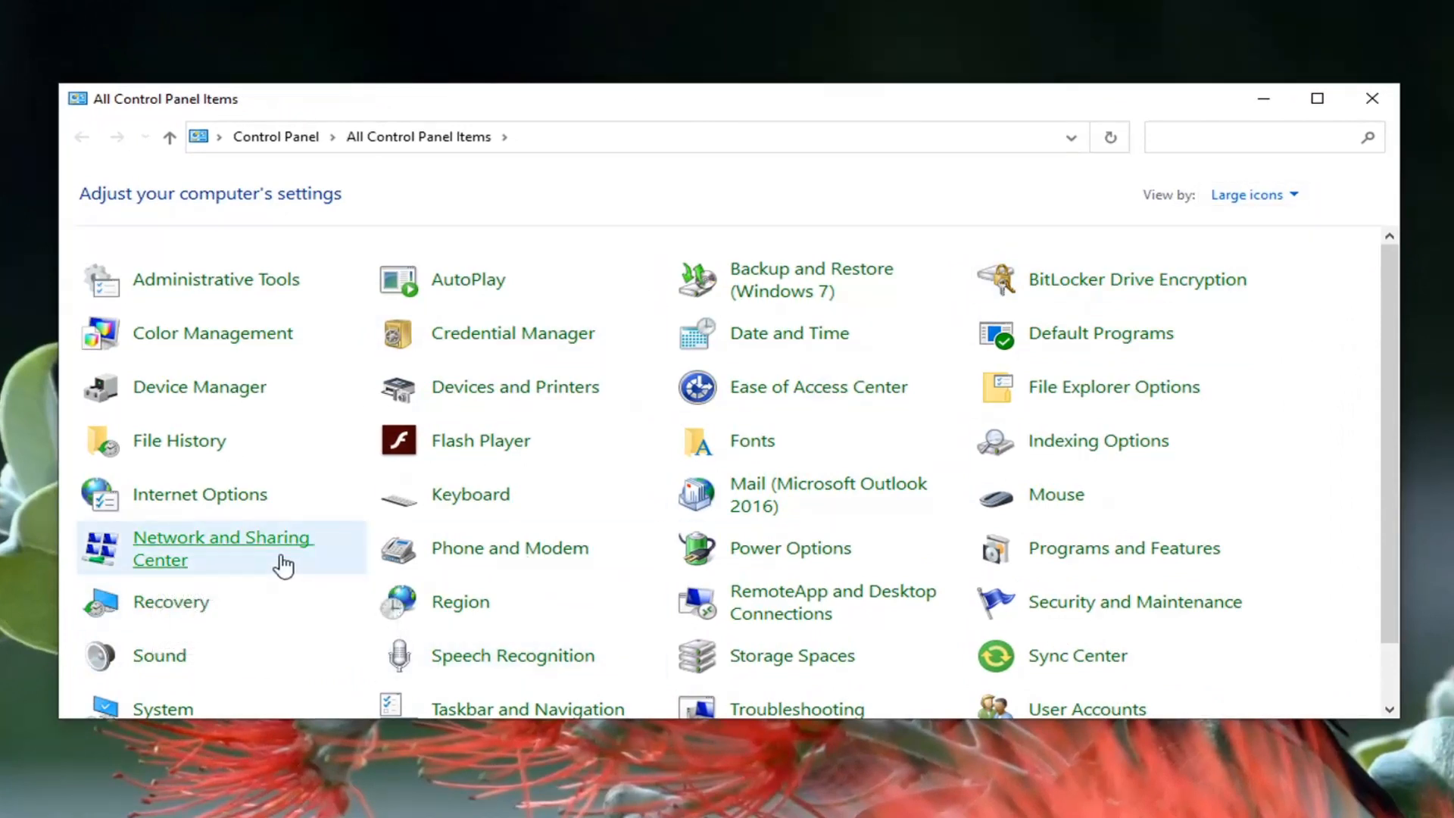
{"action": "left_click", "coordinate": [221, 549]}
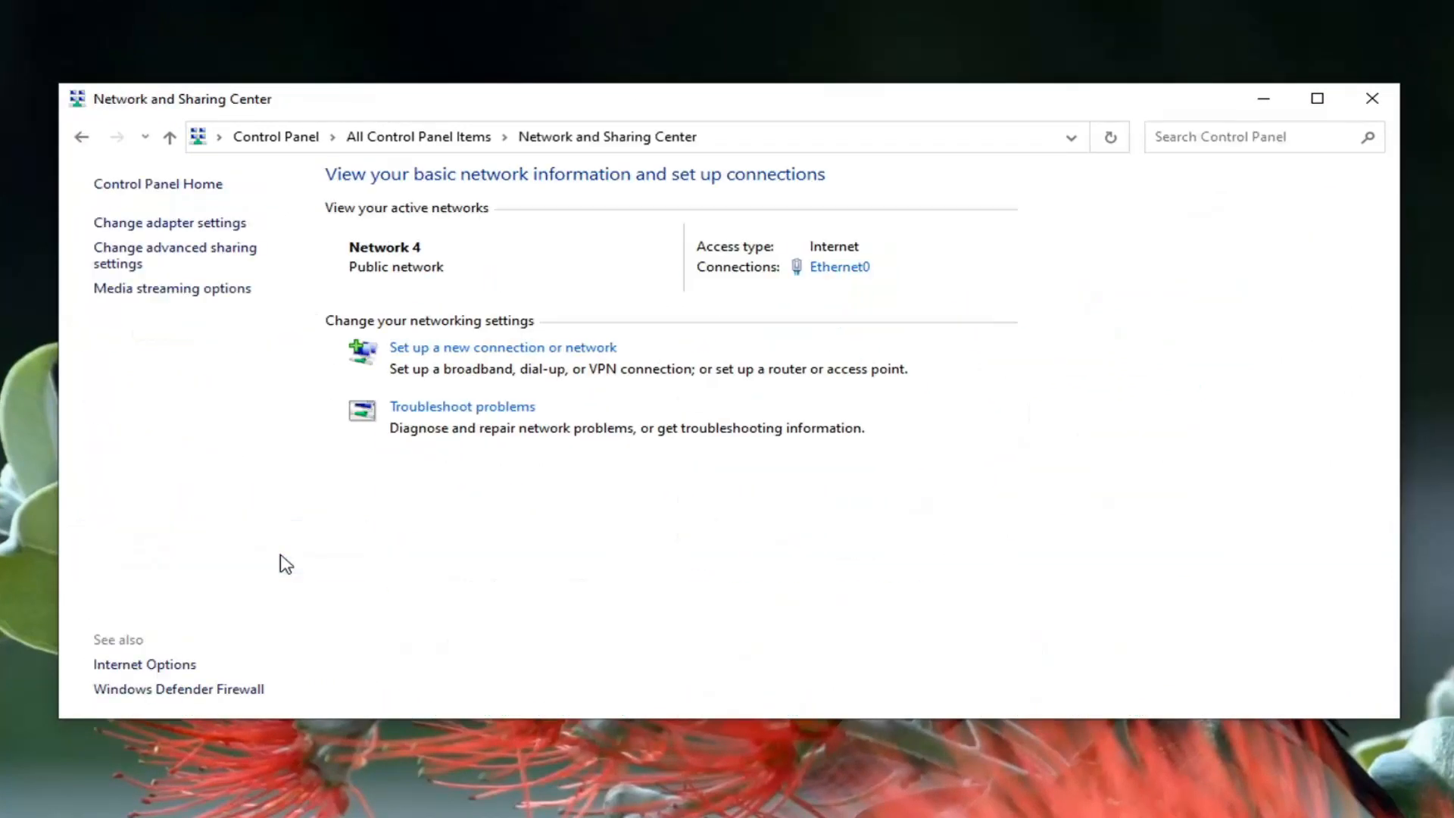
{"action": "mouse_move", "coordinate": [776, 297]}
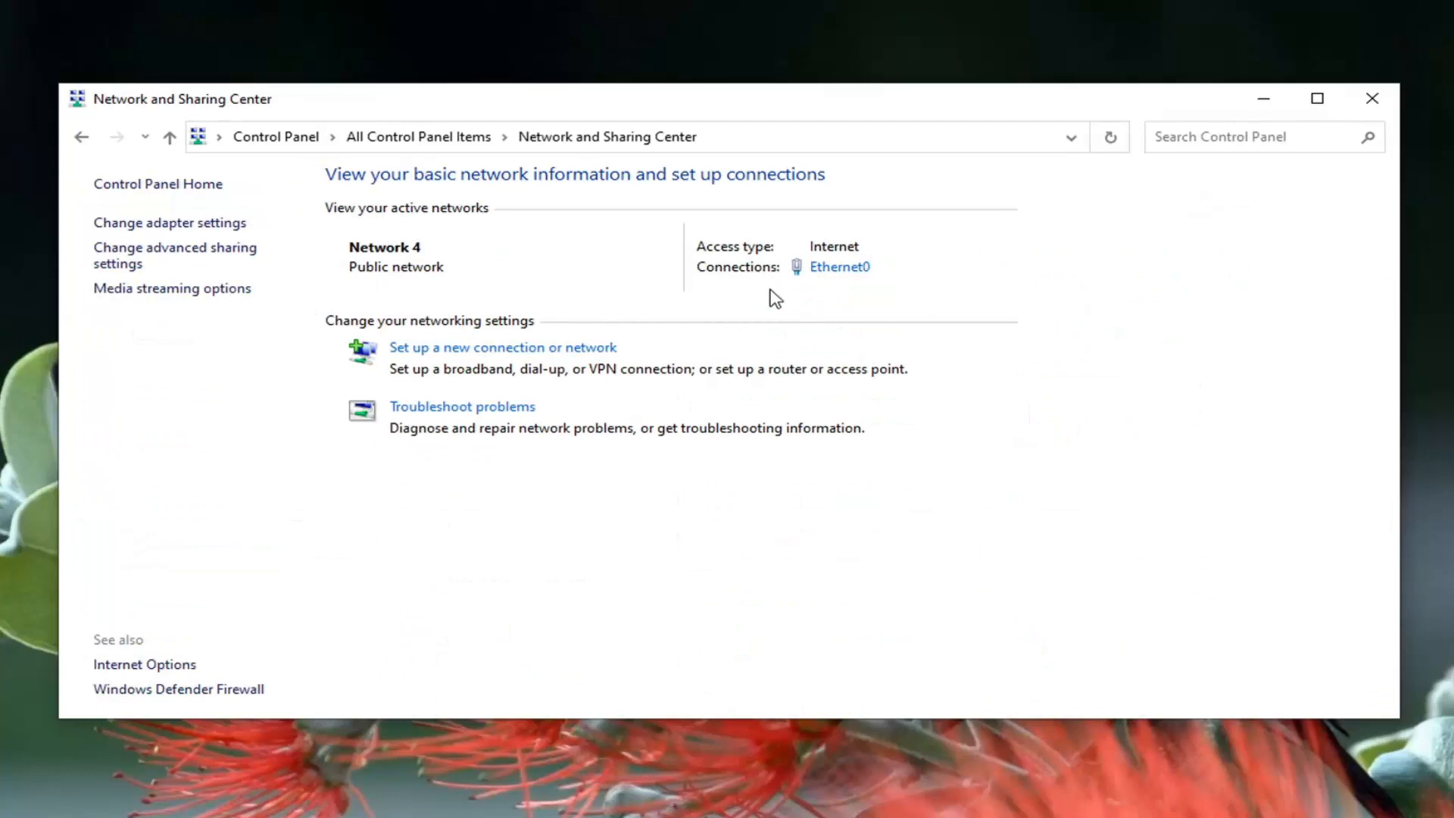
{"action": "mouse_move", "coordinate": [735, 281]}
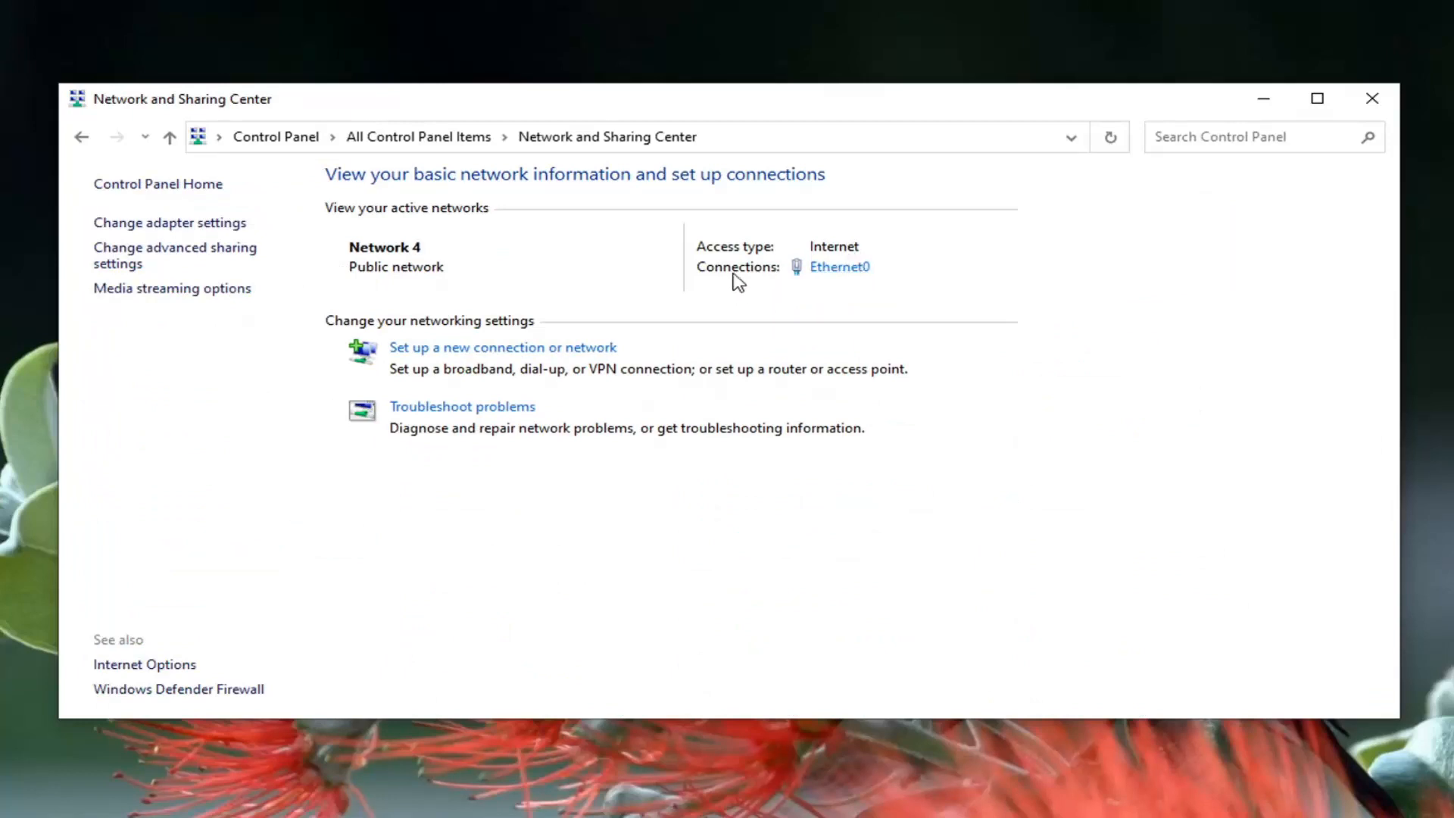
{"action": "mouse_move", "coordinate": [800, 279]}
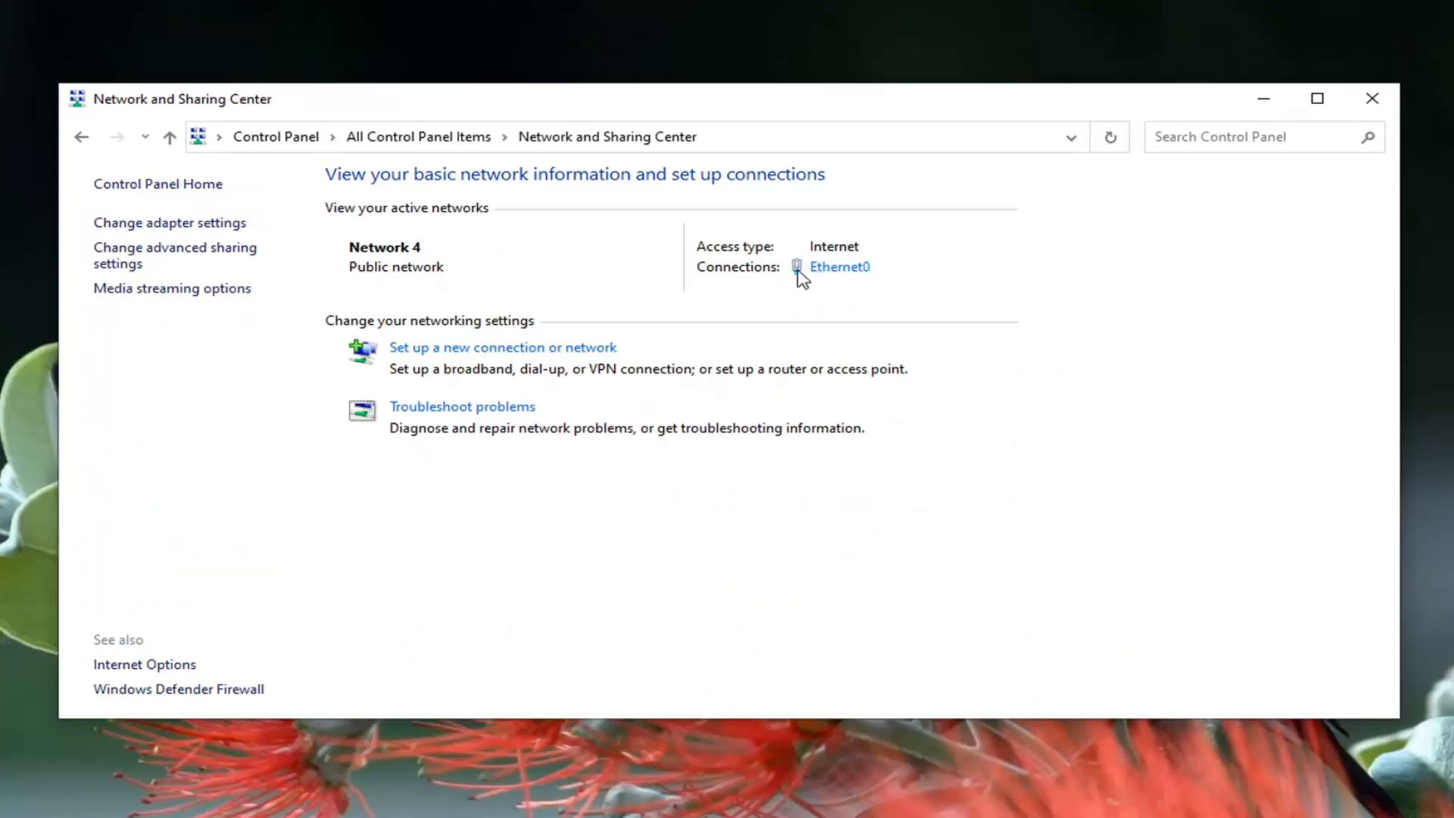
{"action": "left_click", "coordinate": [838, 268]}
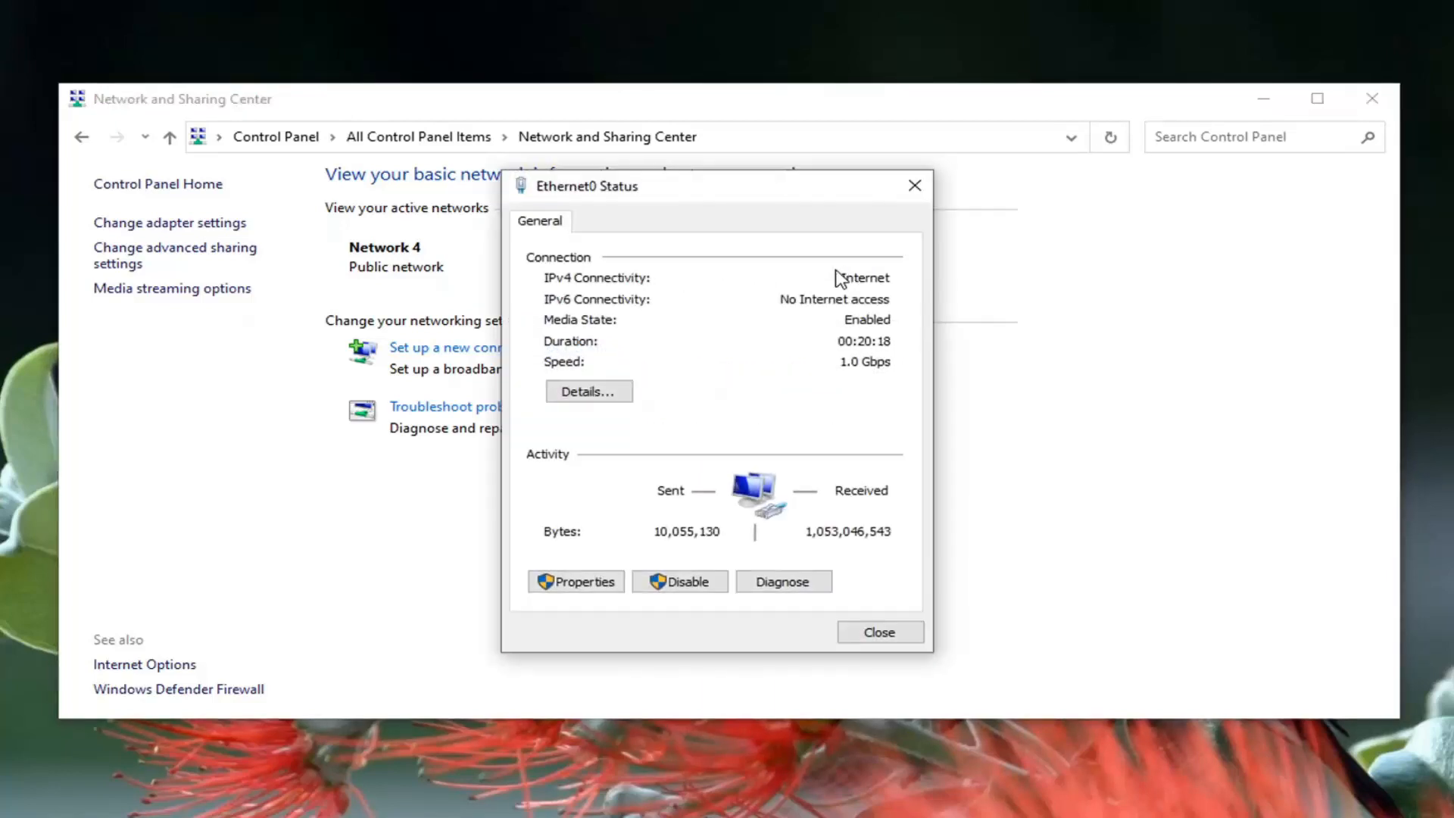
{"action": "mouse_move", "coordinate": [706, 517]}
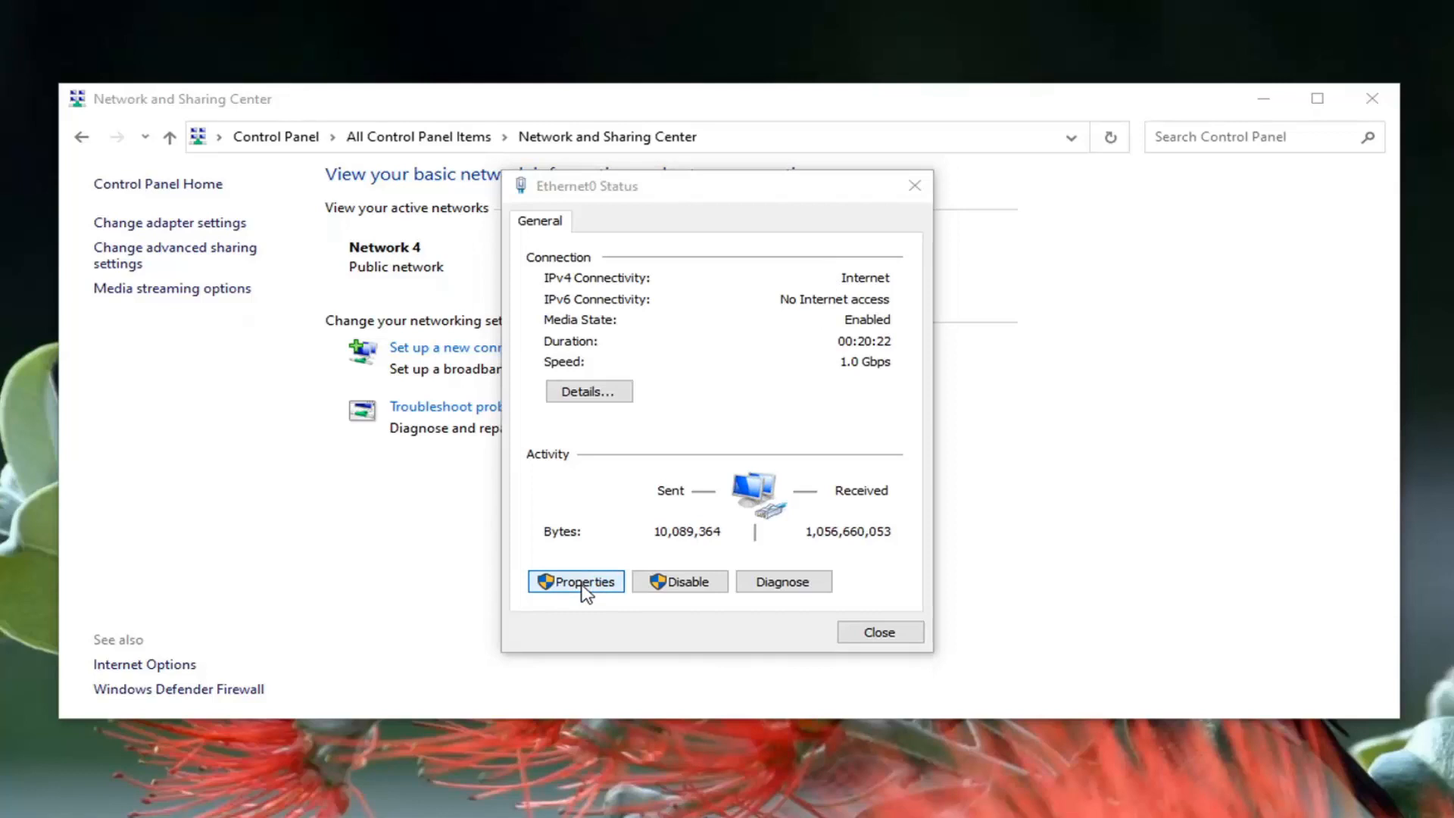
{"action": "left_click", "coordinate": [575, 582]}
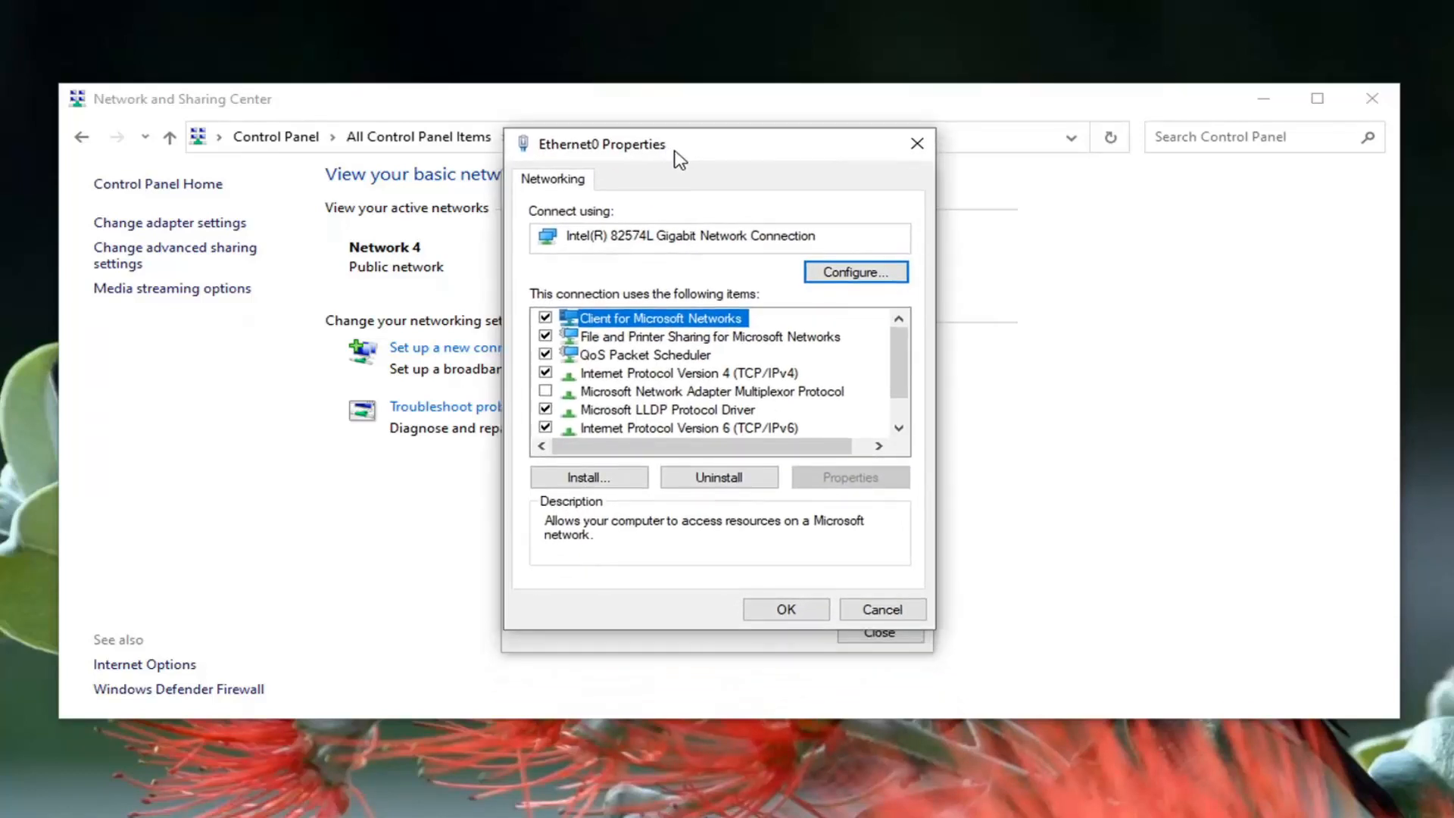
{"action": "left_click", "coordinate": [681, 372]}
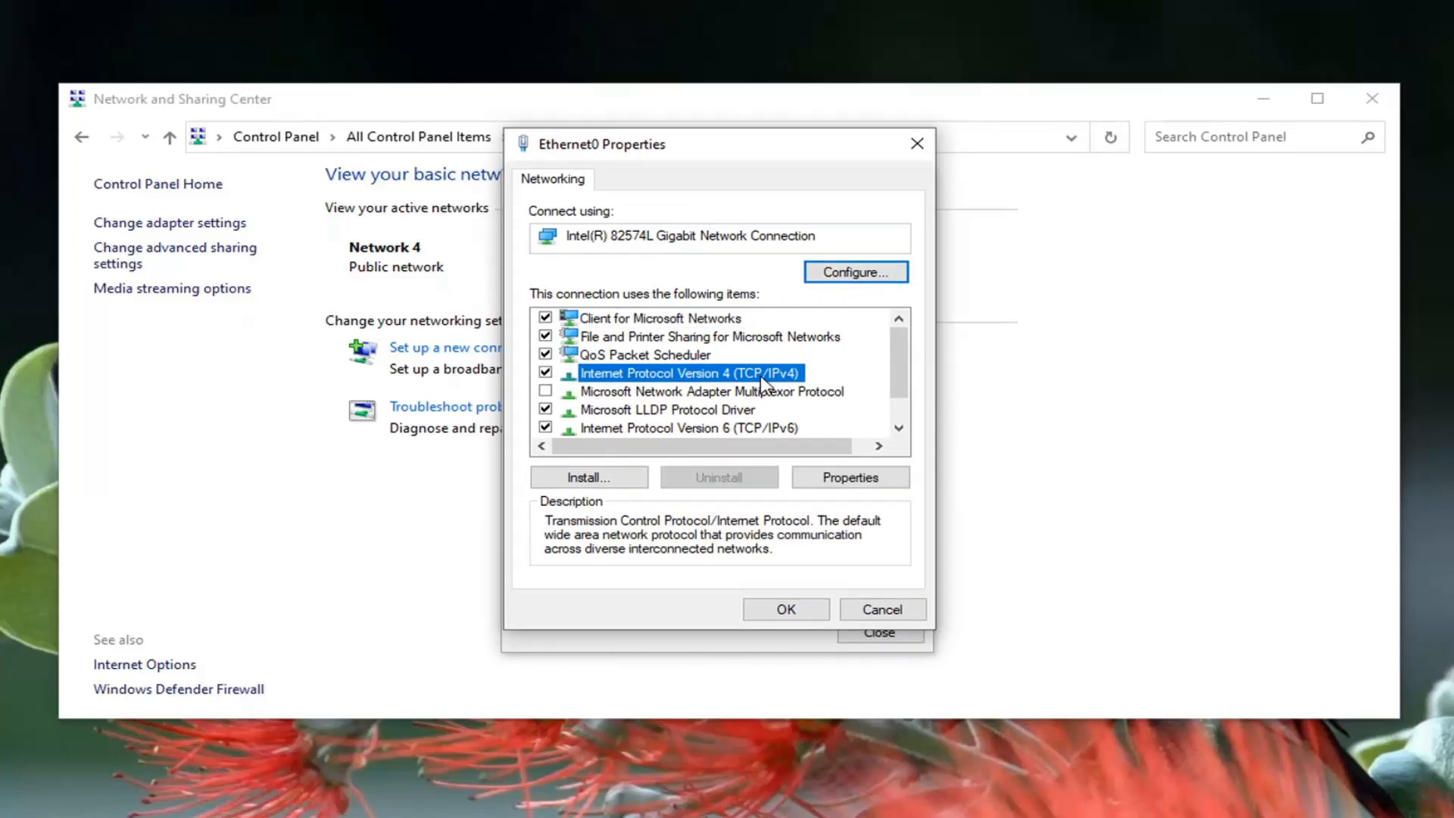
{"action": "left_click", "coordinate": [848, 476]}
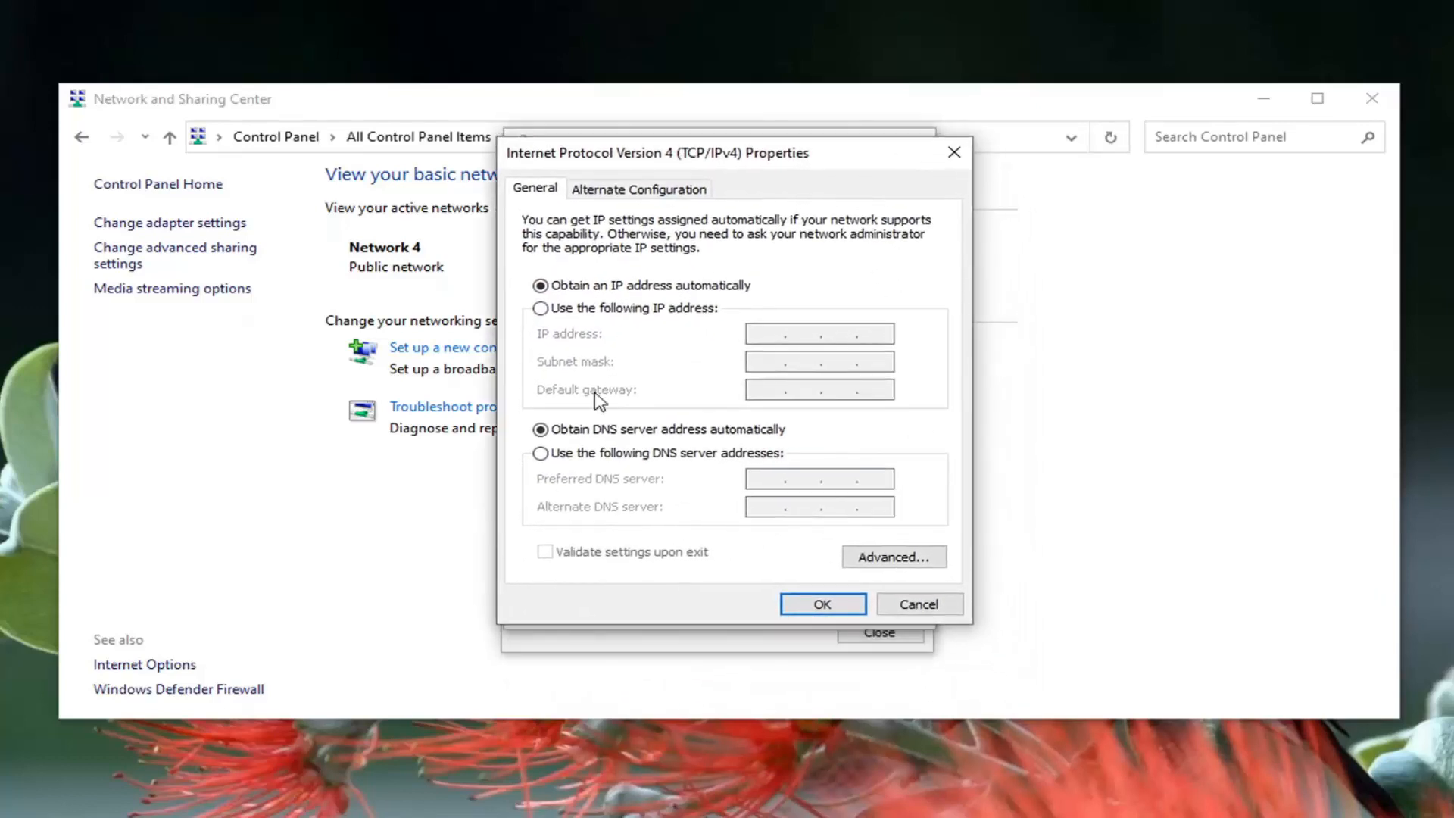
Set Ethernet0's DNS servers to 8.8.8.8 and 8.8.4.4, then close the properties dialogs
{"action": "left_click", "coordinate": [541, 453]}
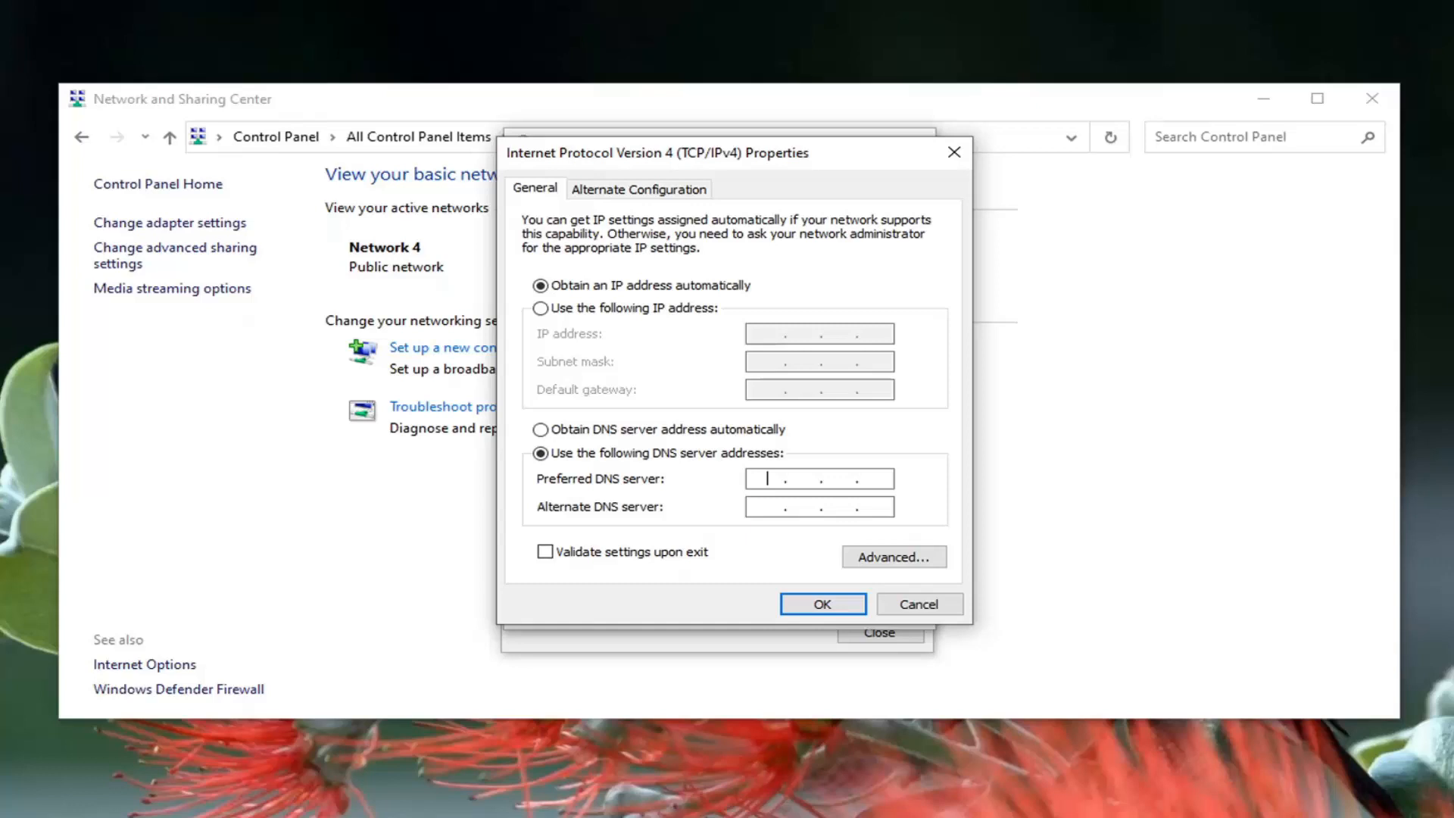
{"action": "type", "text": "8"}
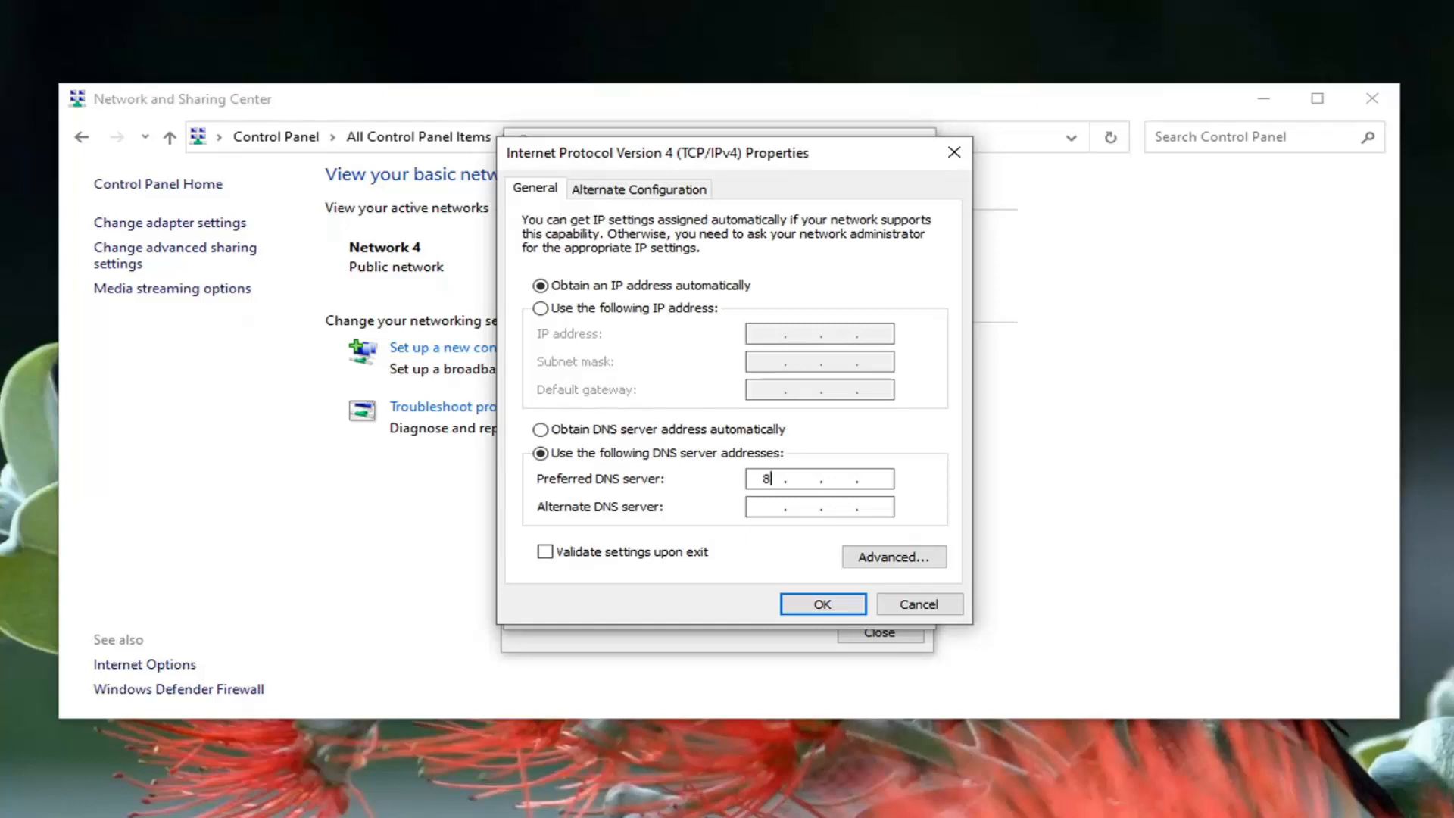
{"action": "type", "text": "8."}
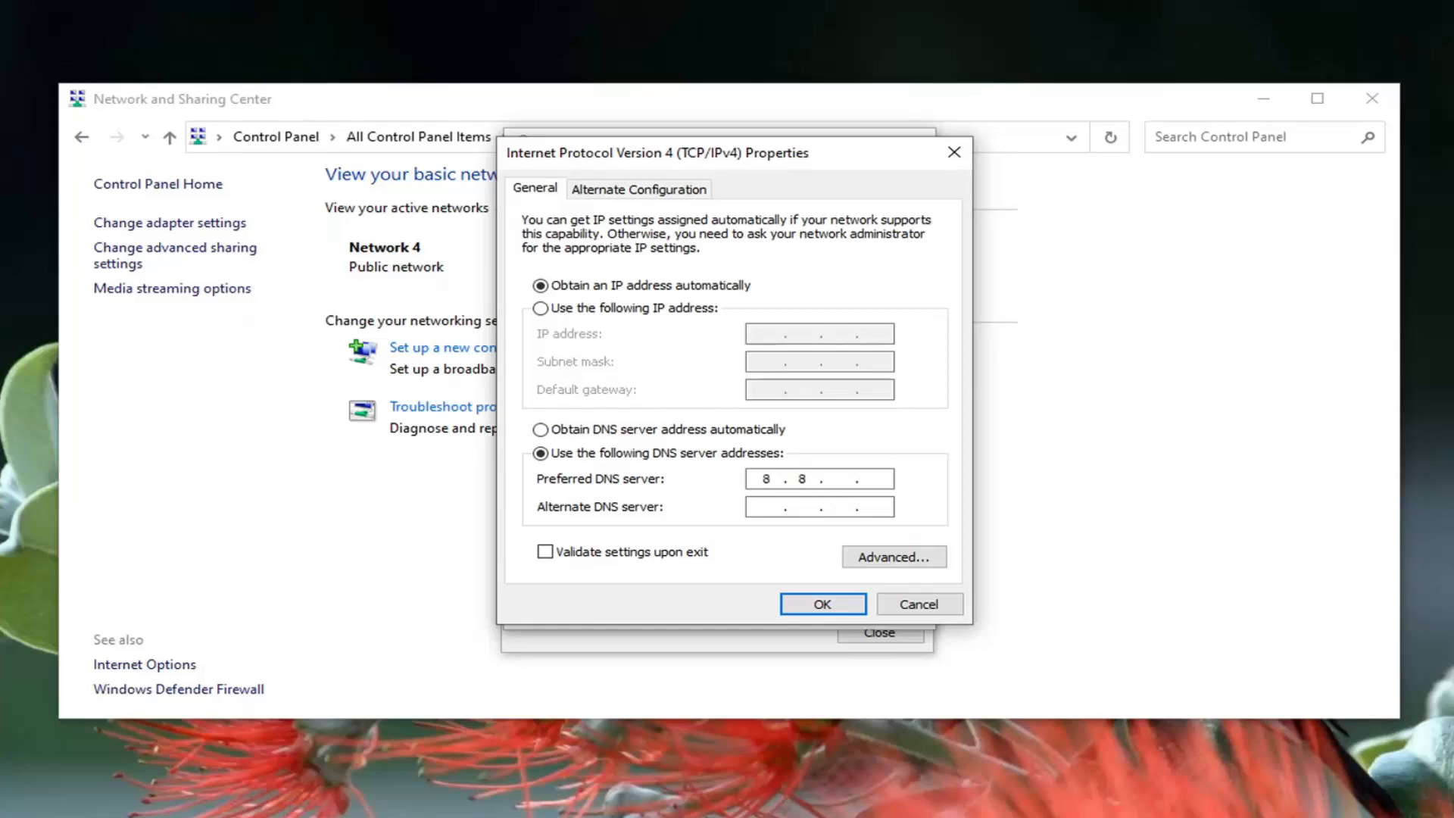
{"action": "type", "text": "8.8"}
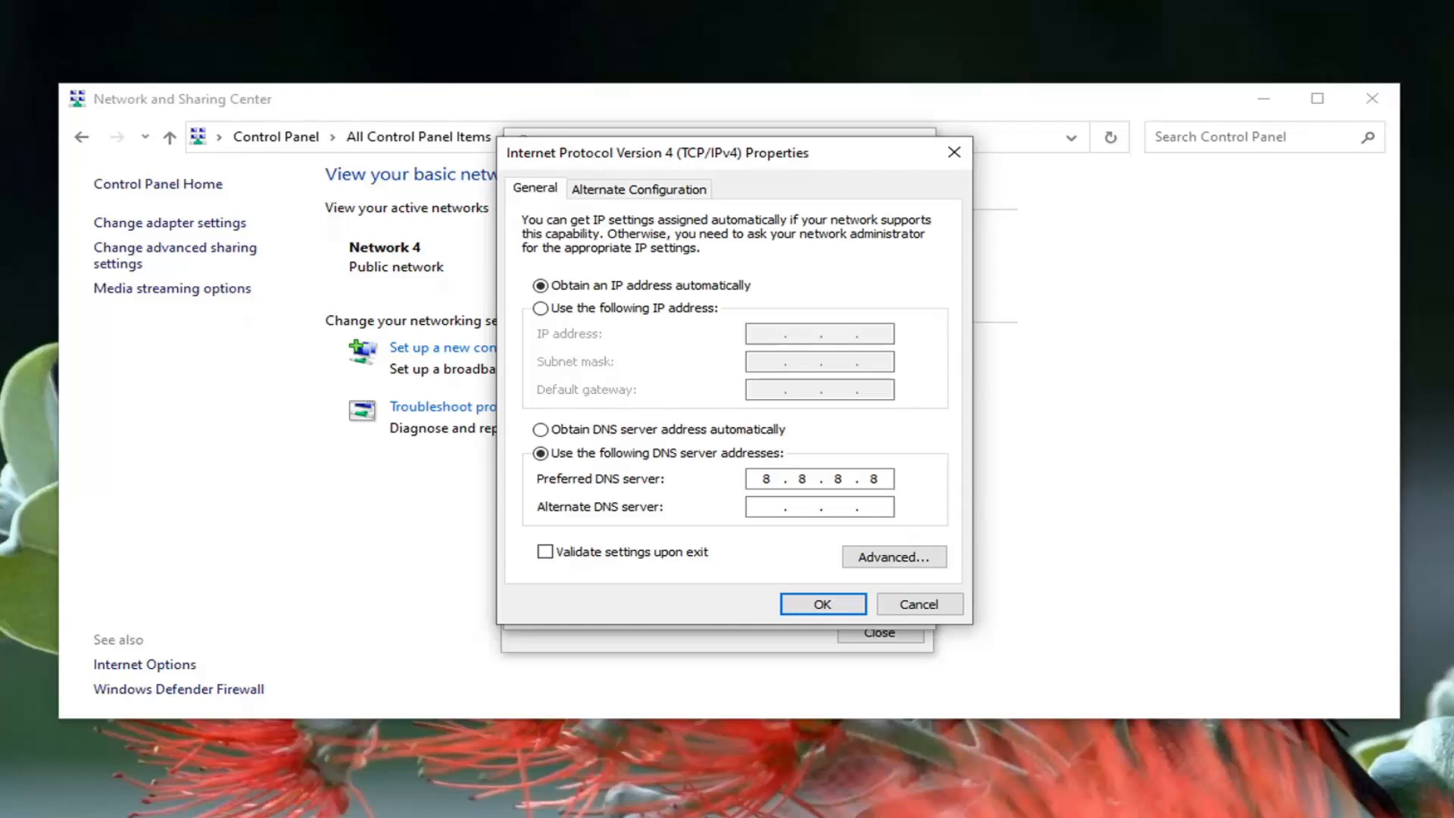
{"action": "type", "text": "8.8.4.4"}
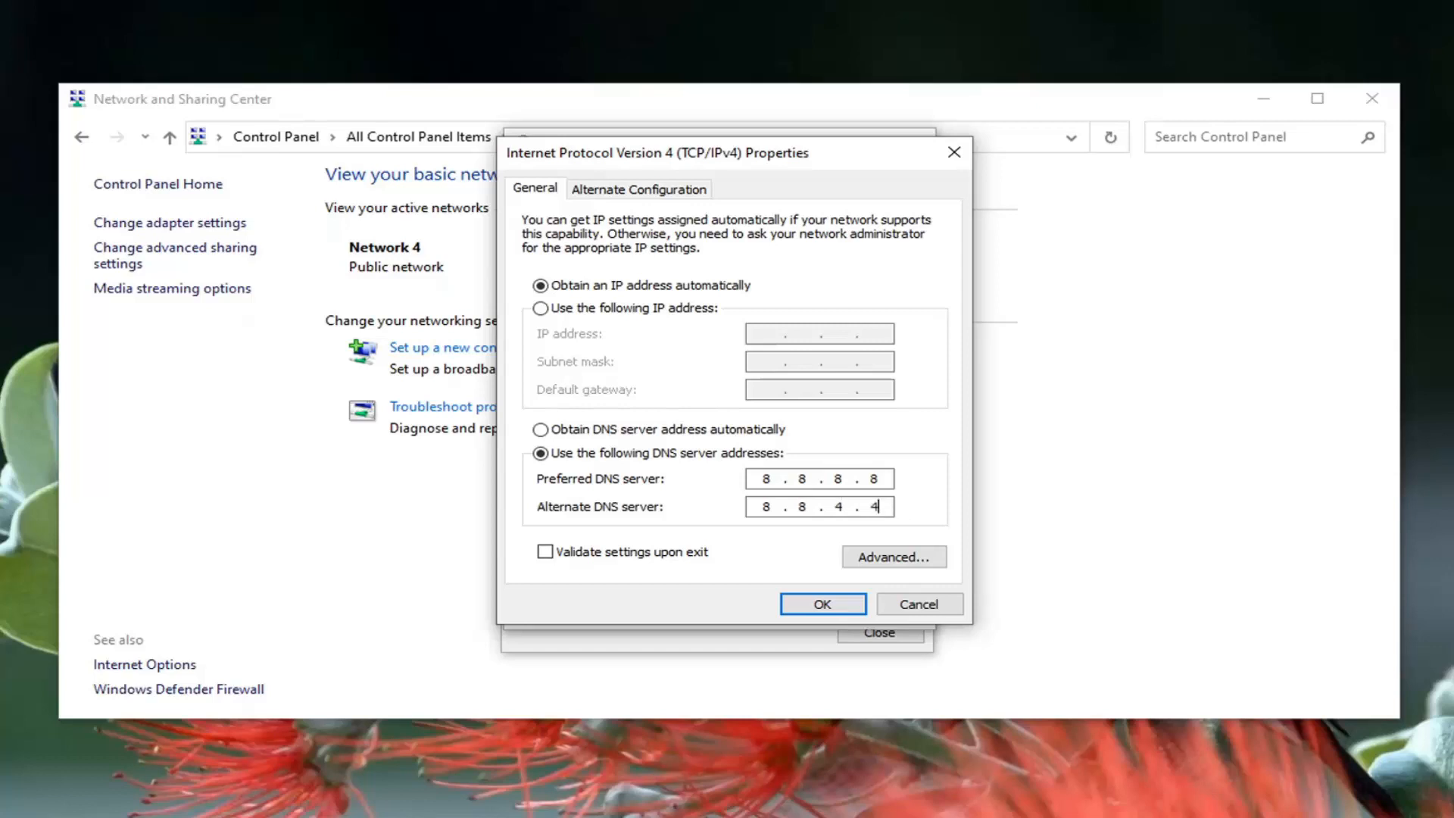
{"action": "mouse_move", "coordinate": [694, 469]}
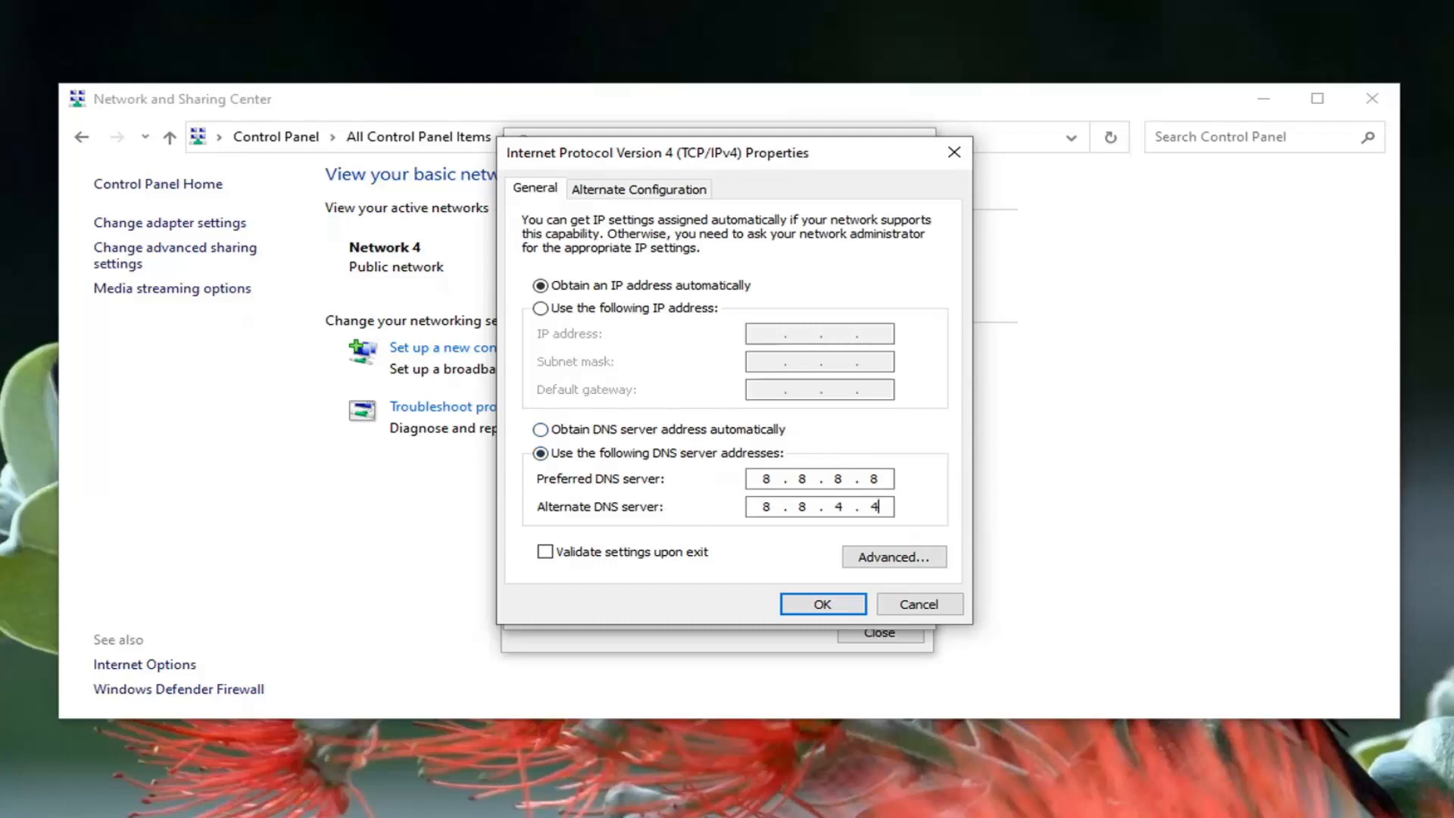
{"action": "left_click", "coordinate": [820, 603]}
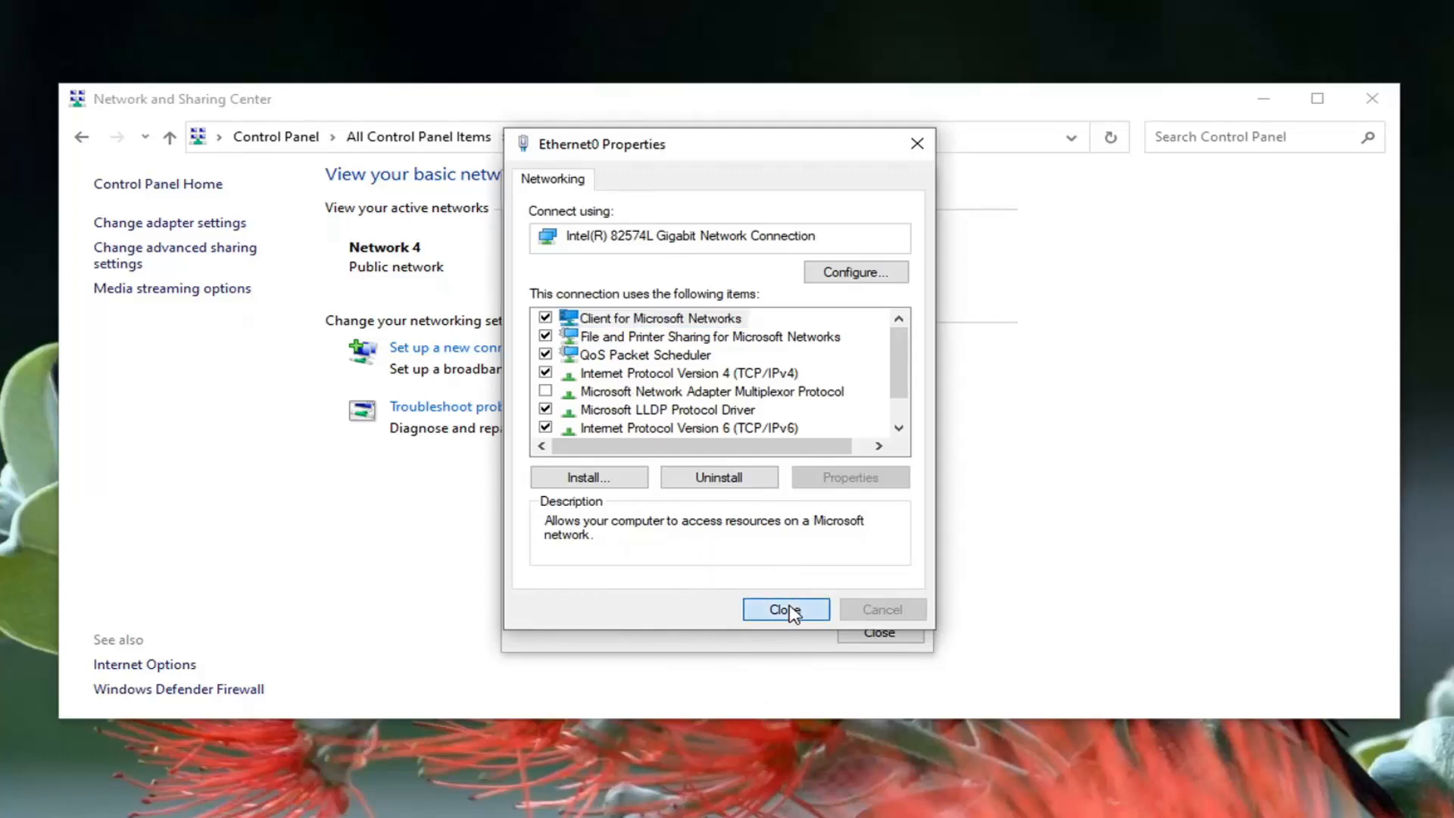
{"action": "left_click", "coordinate": [786, 609]}
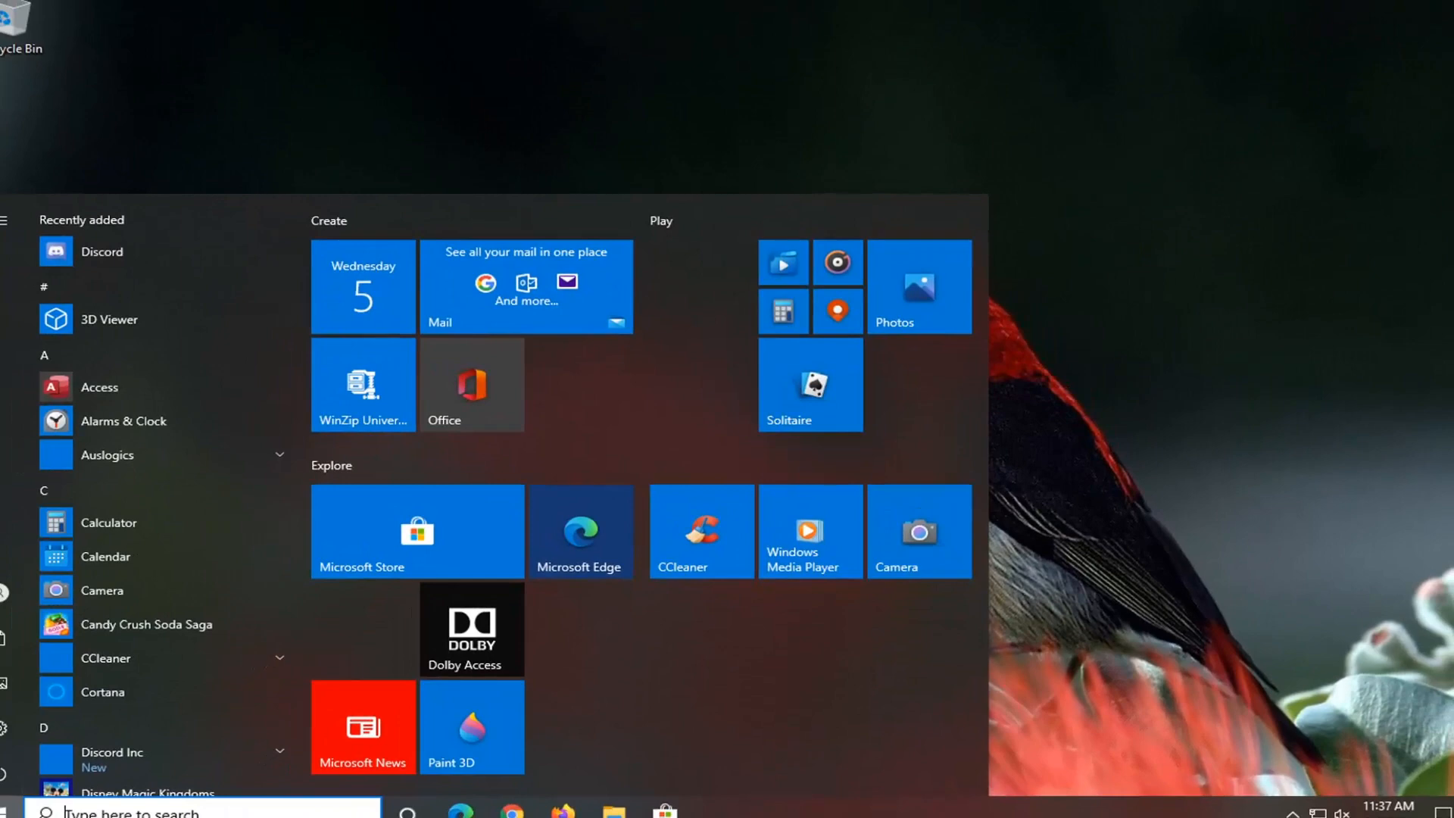
Run Command Prompt as administrator from a 'cmd' Start search
{"action": "type", "text": "cmd"}
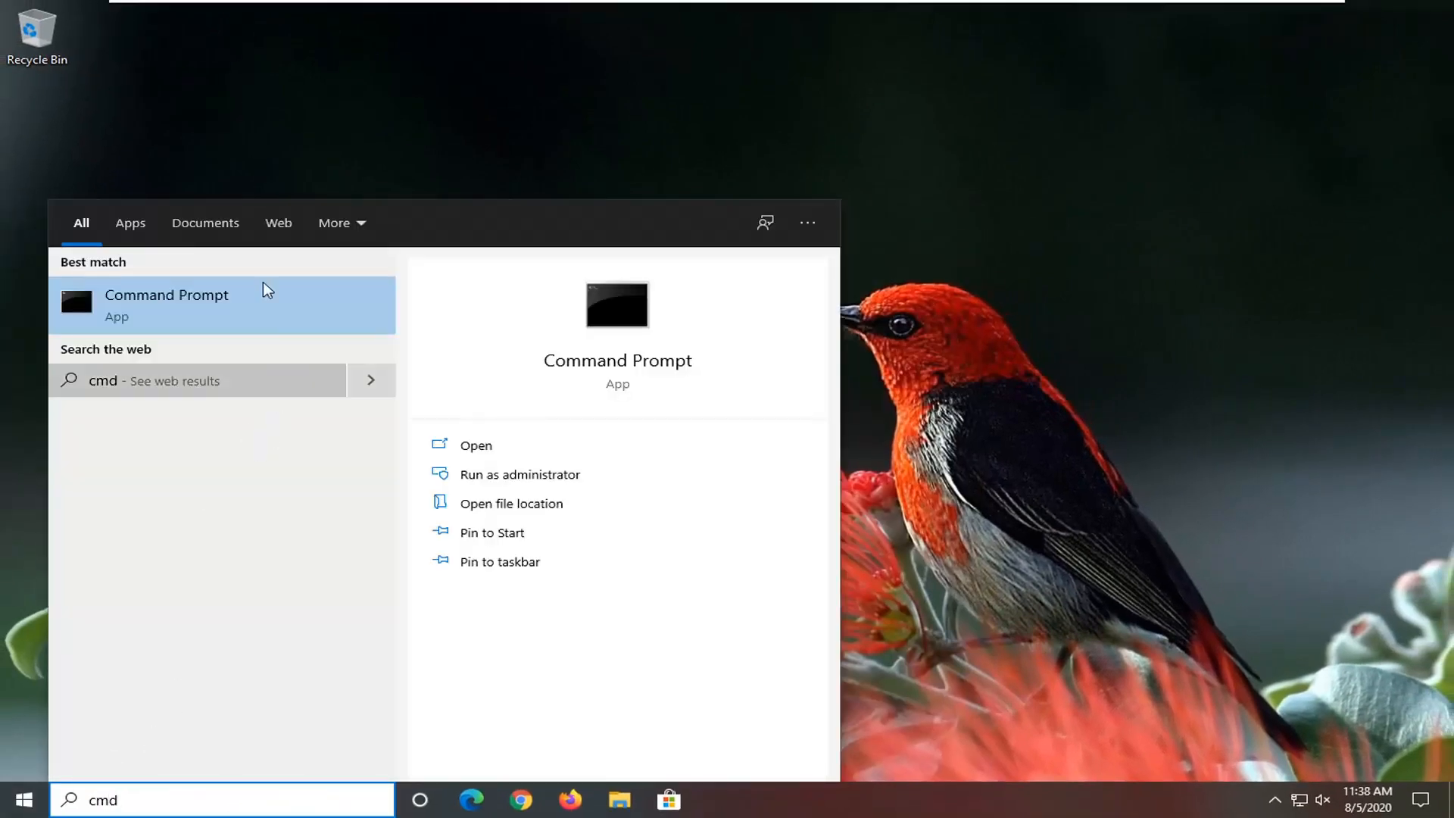
{"action": "right_click", "coordinate": [166, 305]}
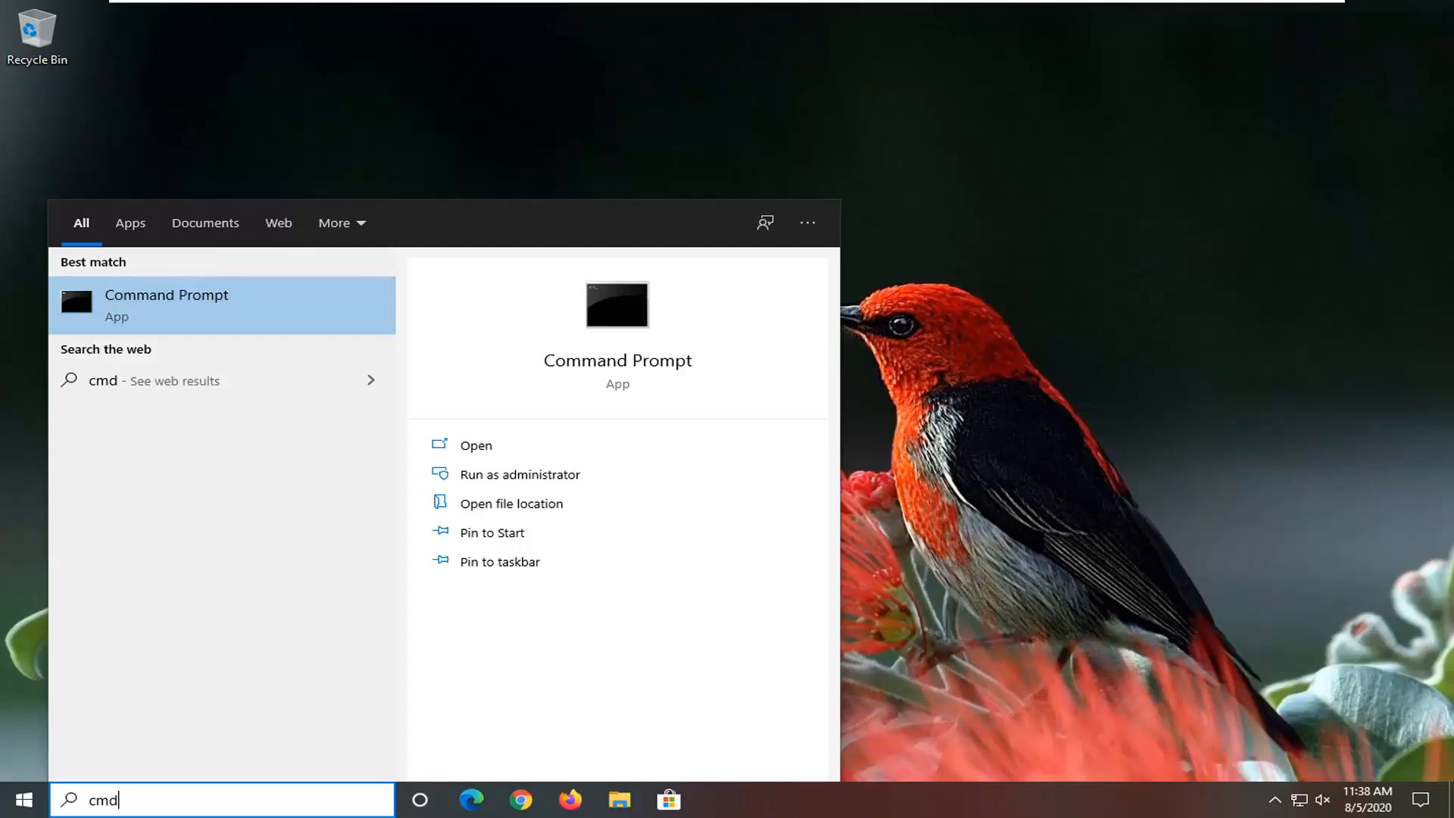
{"action": "left_click", "coordinate": [521, 475]}
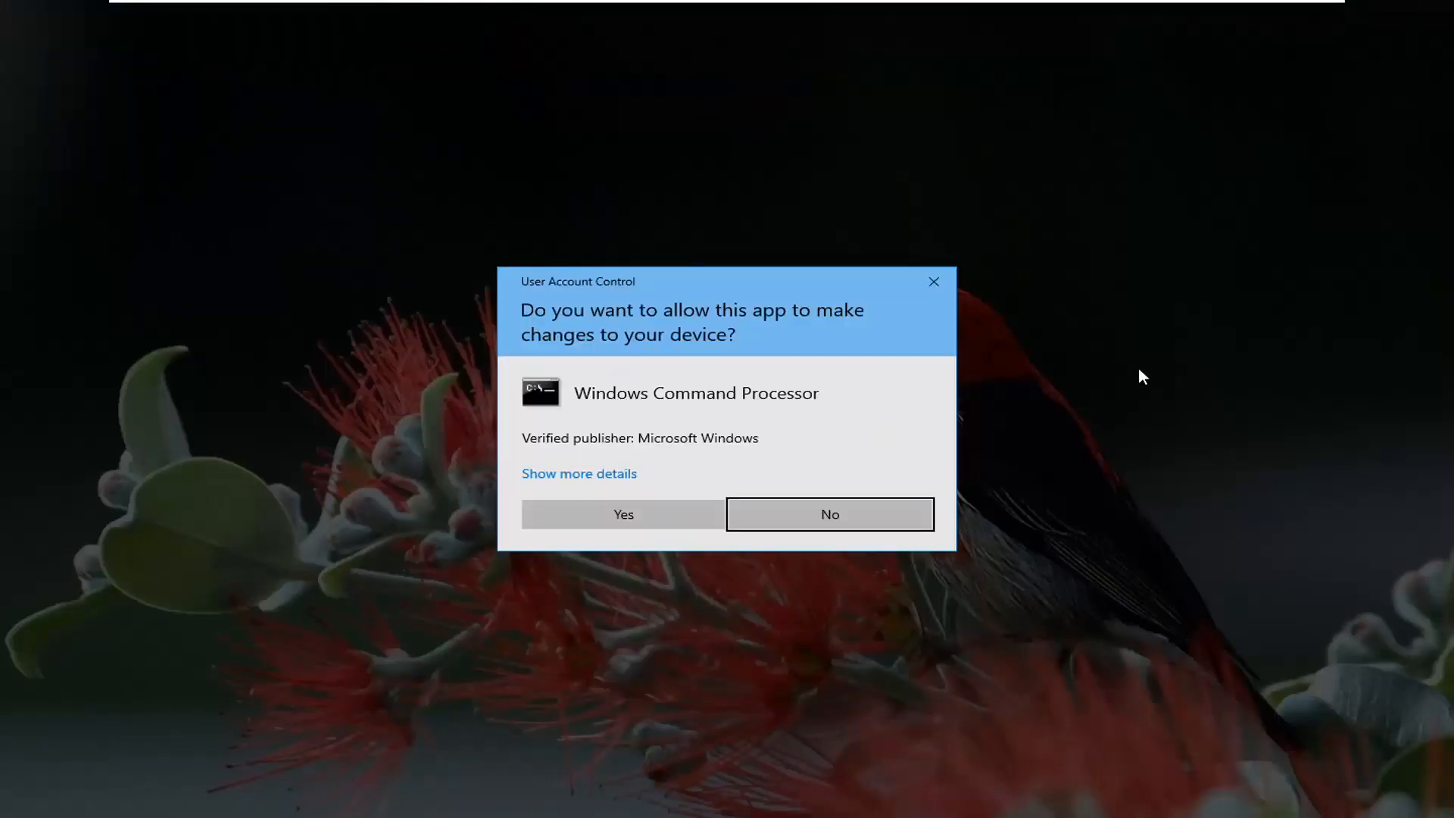
{"action": "left_click", "coordinate": [828, 513]}
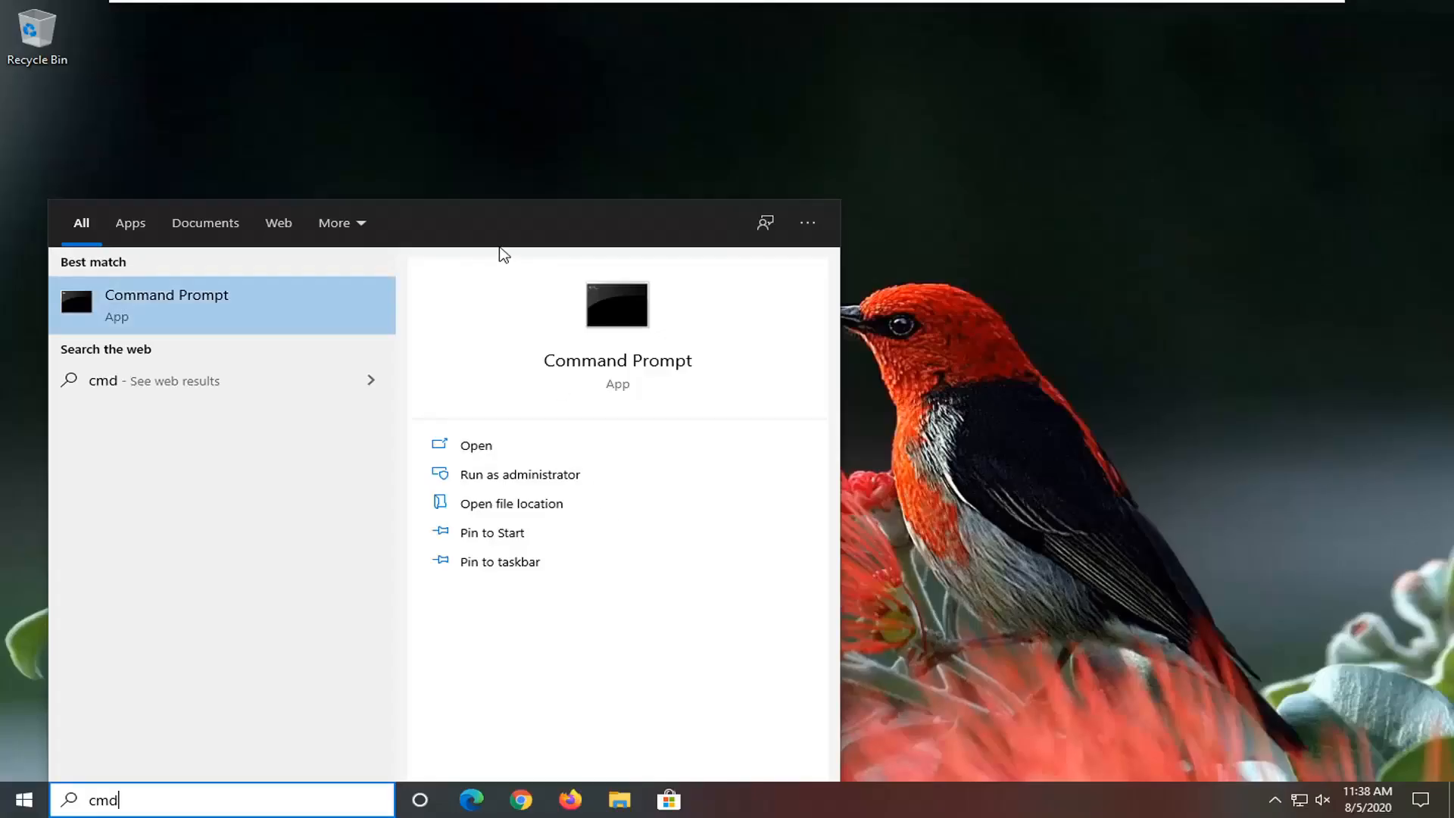
{"action": "left_click", "coordinate": [521, 474]}
{"action": "type", "text": "ipcon"}
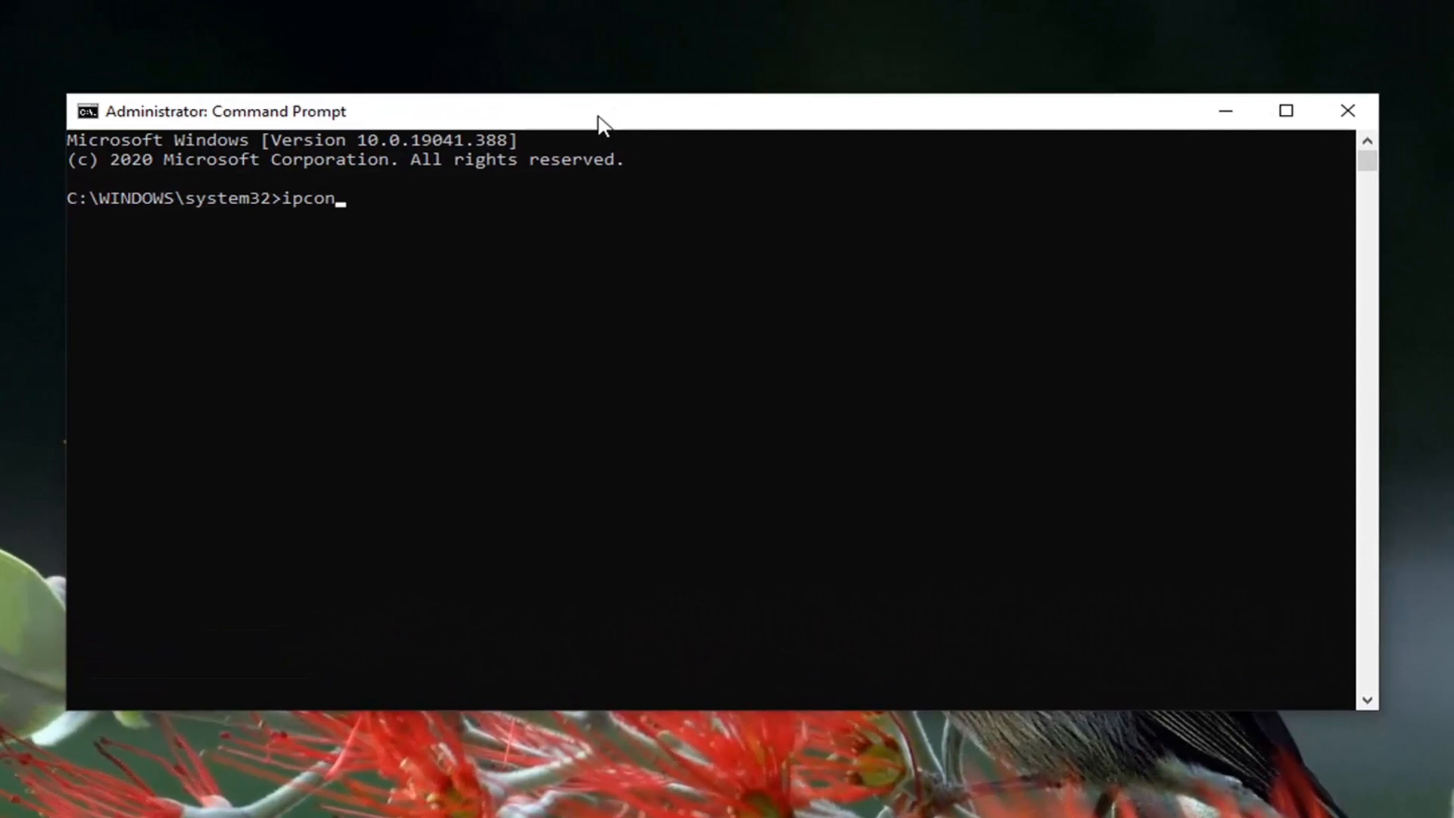
Flush the DNS resolver cache with ipconfig /flushdns
{"action": "type", "text": "fig"}
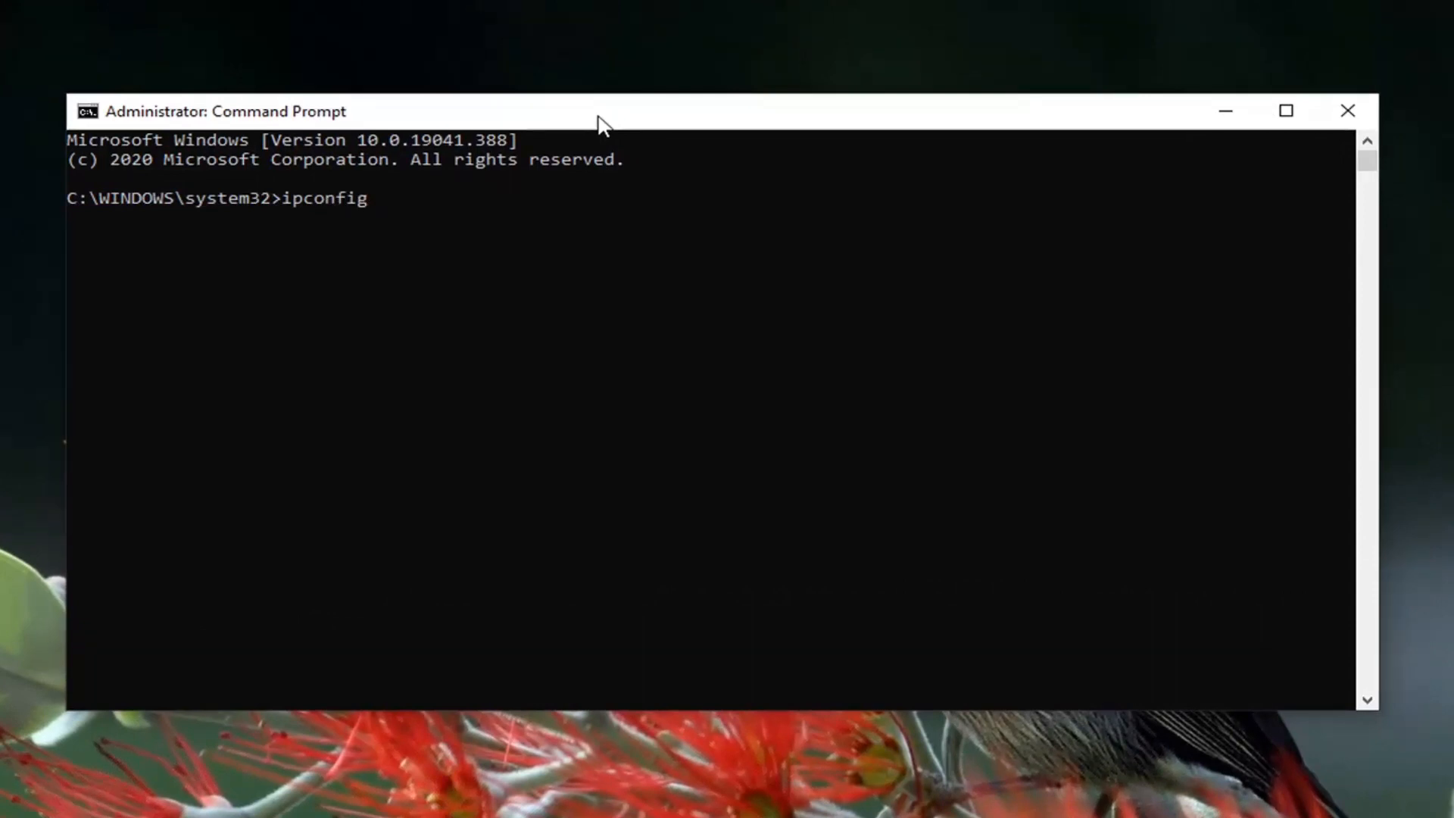
{"action": "type", "text": "/flushdns"}
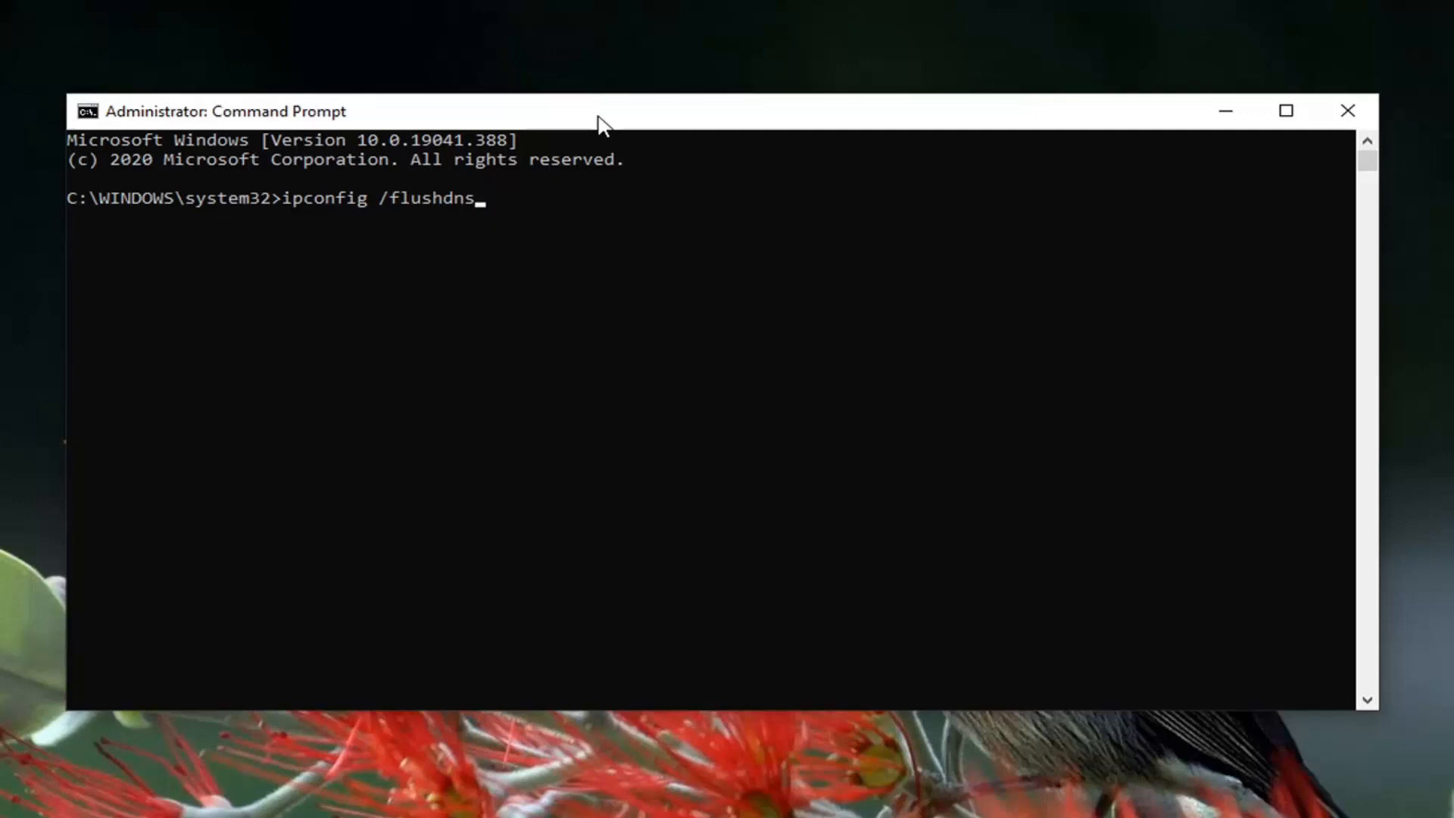
{"action": "key", "text": "Return"}
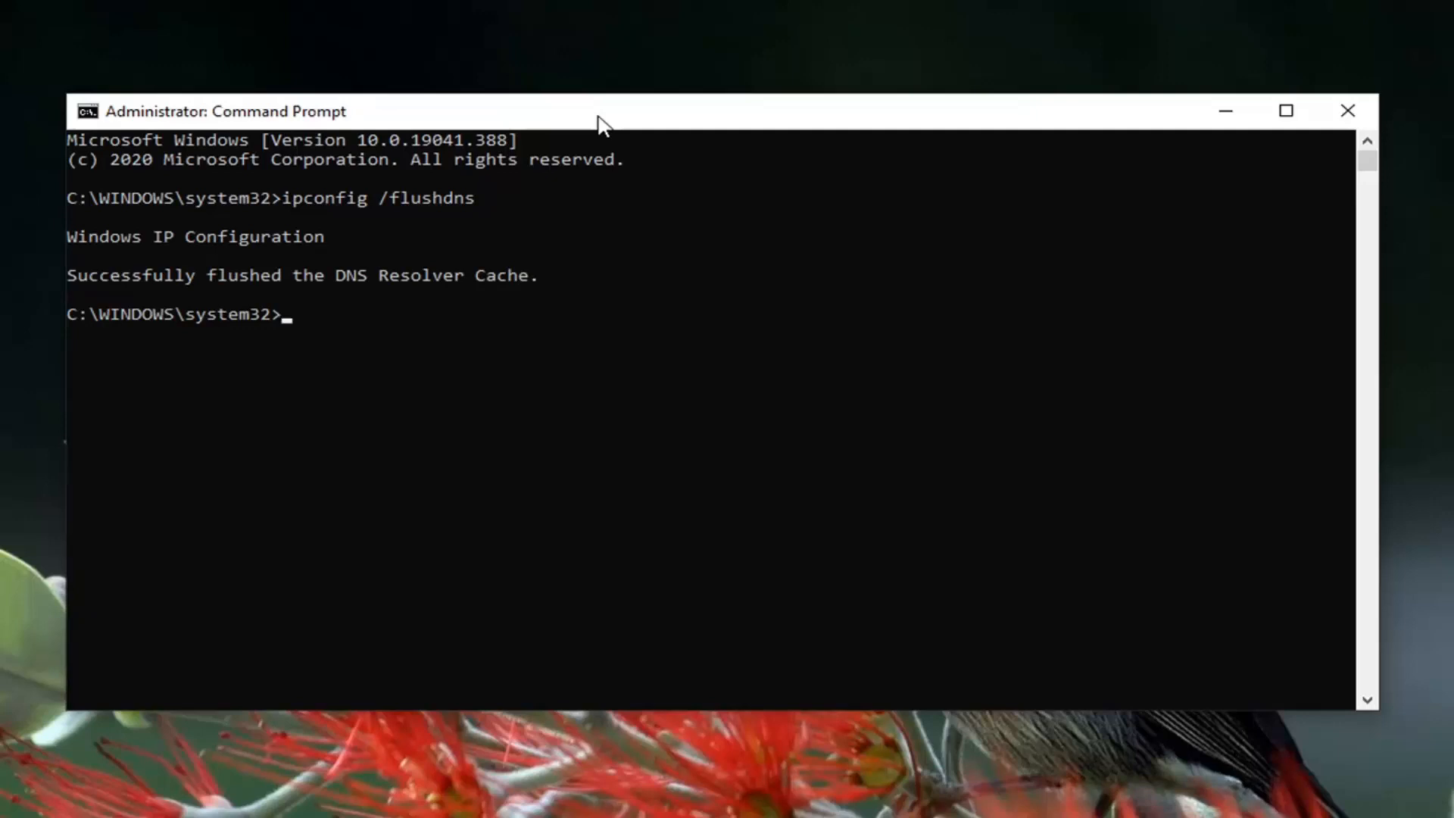
Reset the Winsock catalog with netsh winsock reset
{"action": "type", "text": "n"}
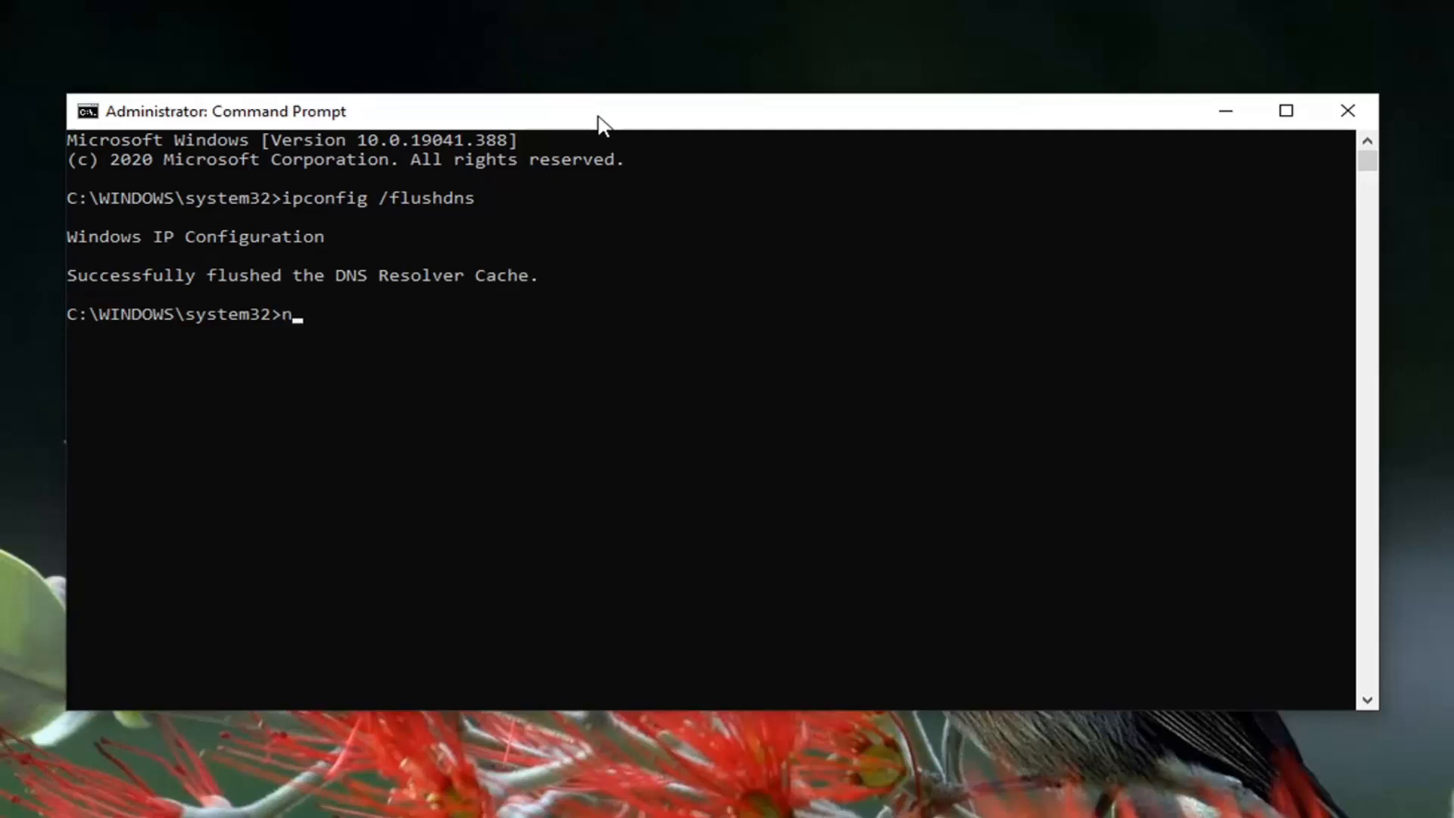
{"action": "type", "text": "etsh win"}
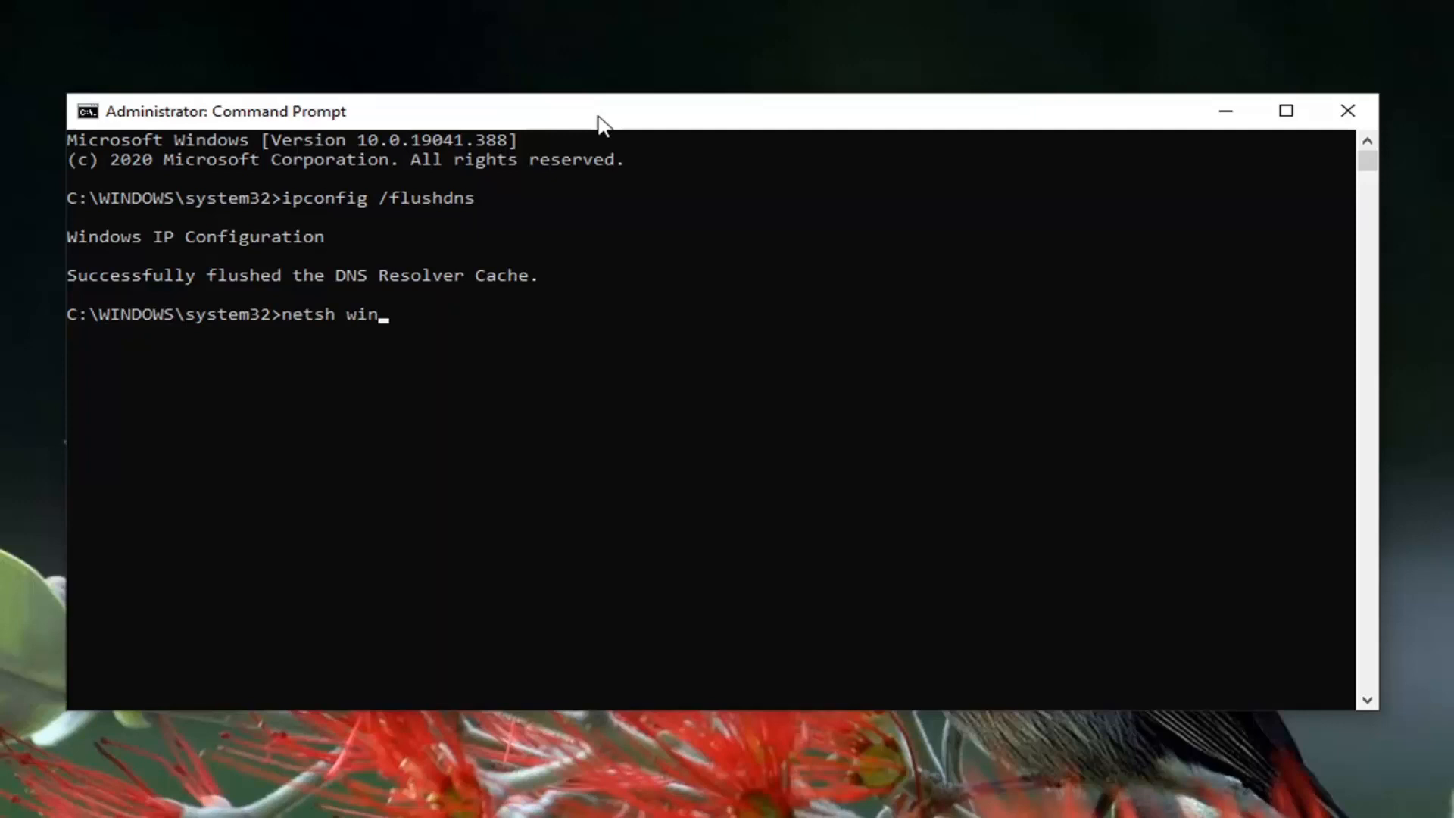
{"action": "type", "text": "sock"}
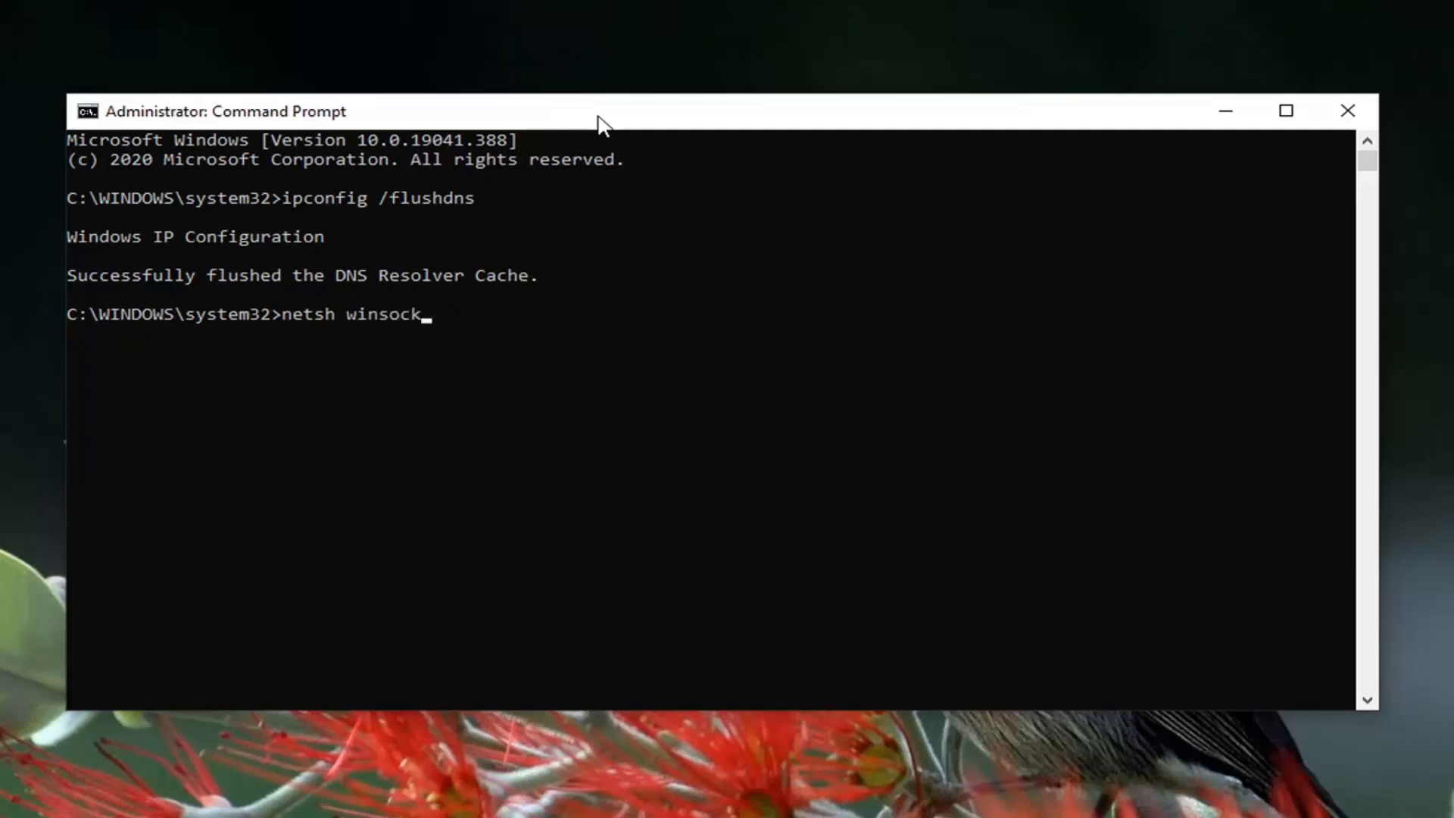
{"action": "type", "text": "reset"}
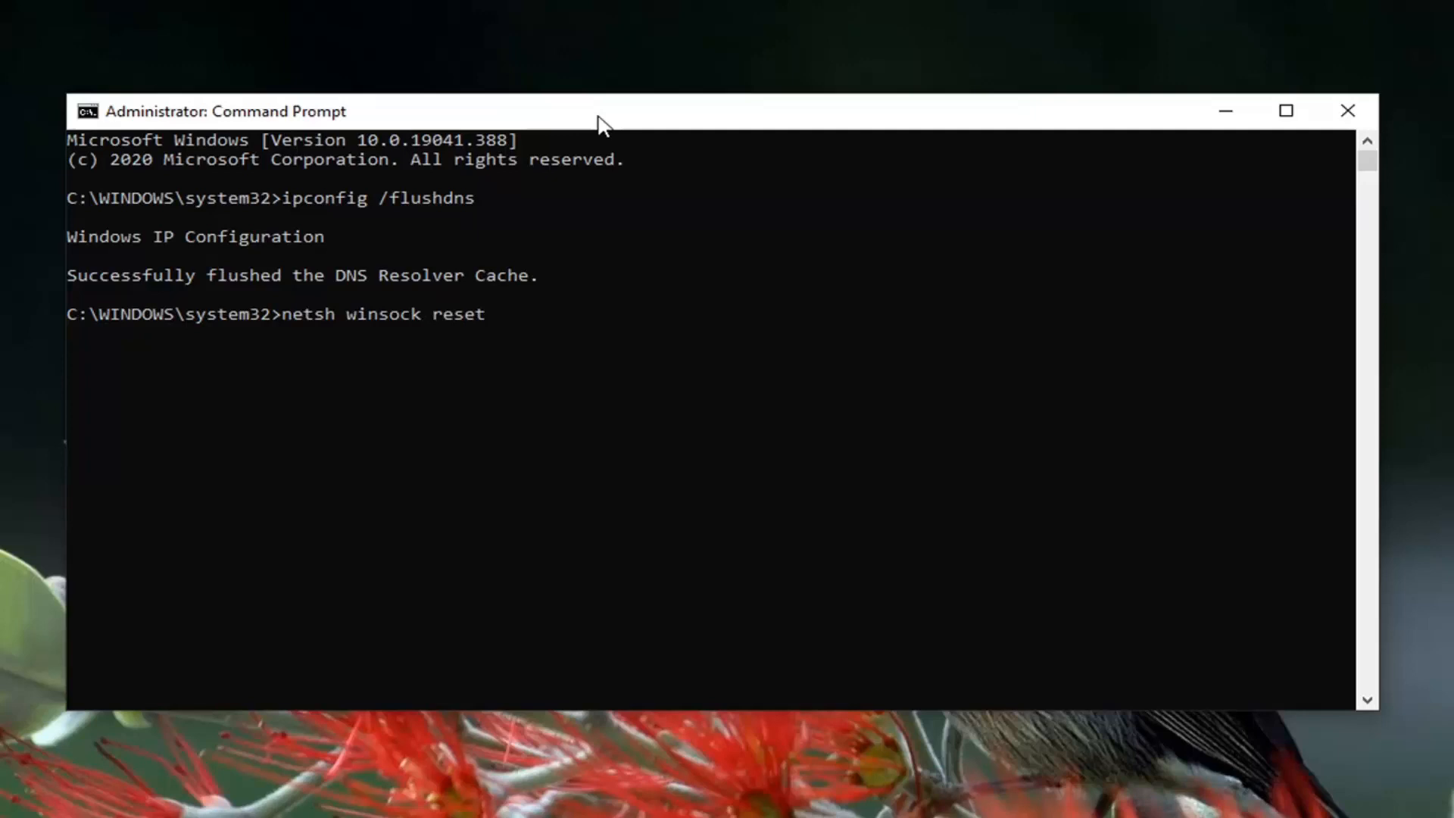
{"action": "key", "text": "Return"}
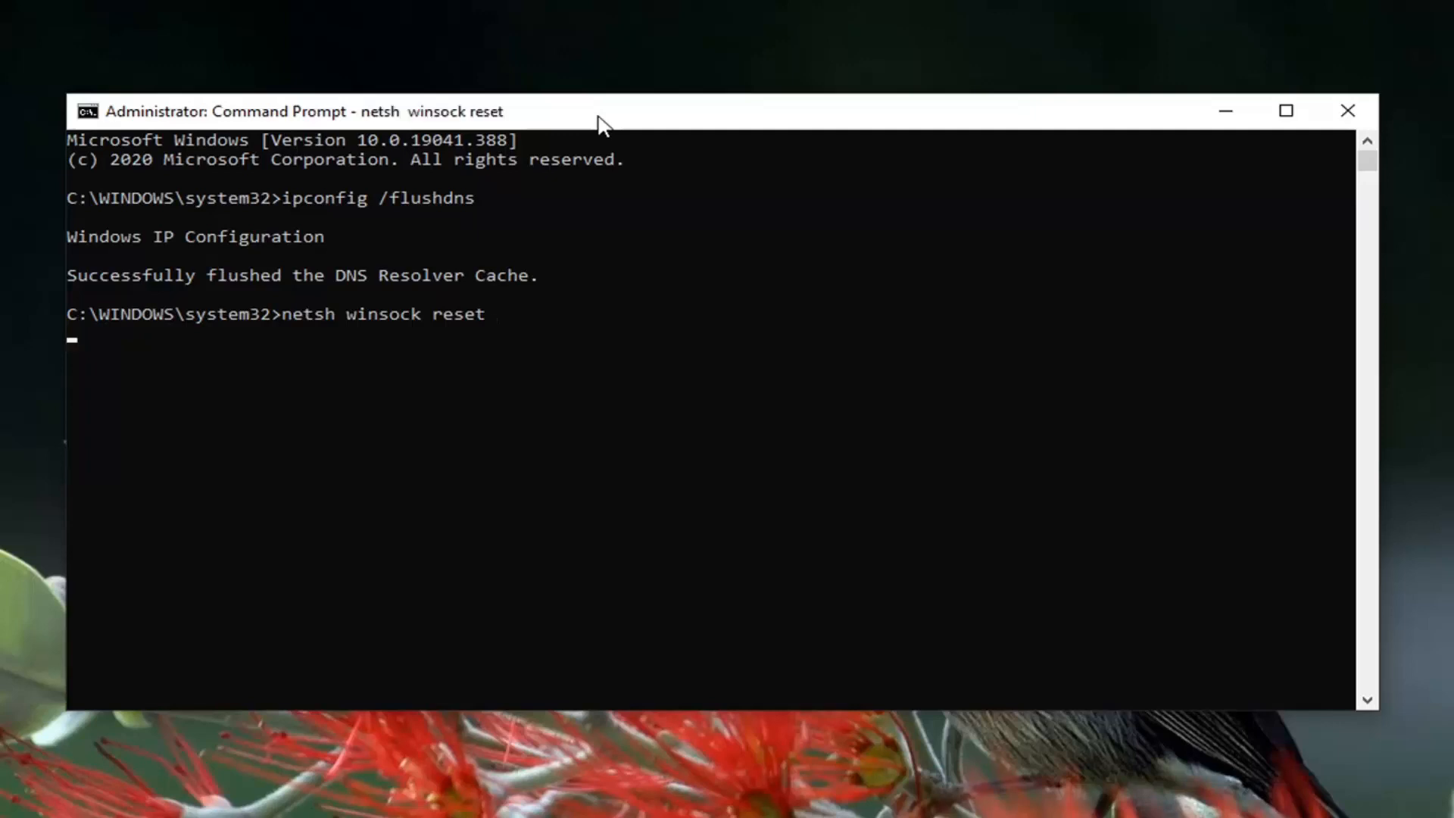
{"action": "key", "text": "Return"}
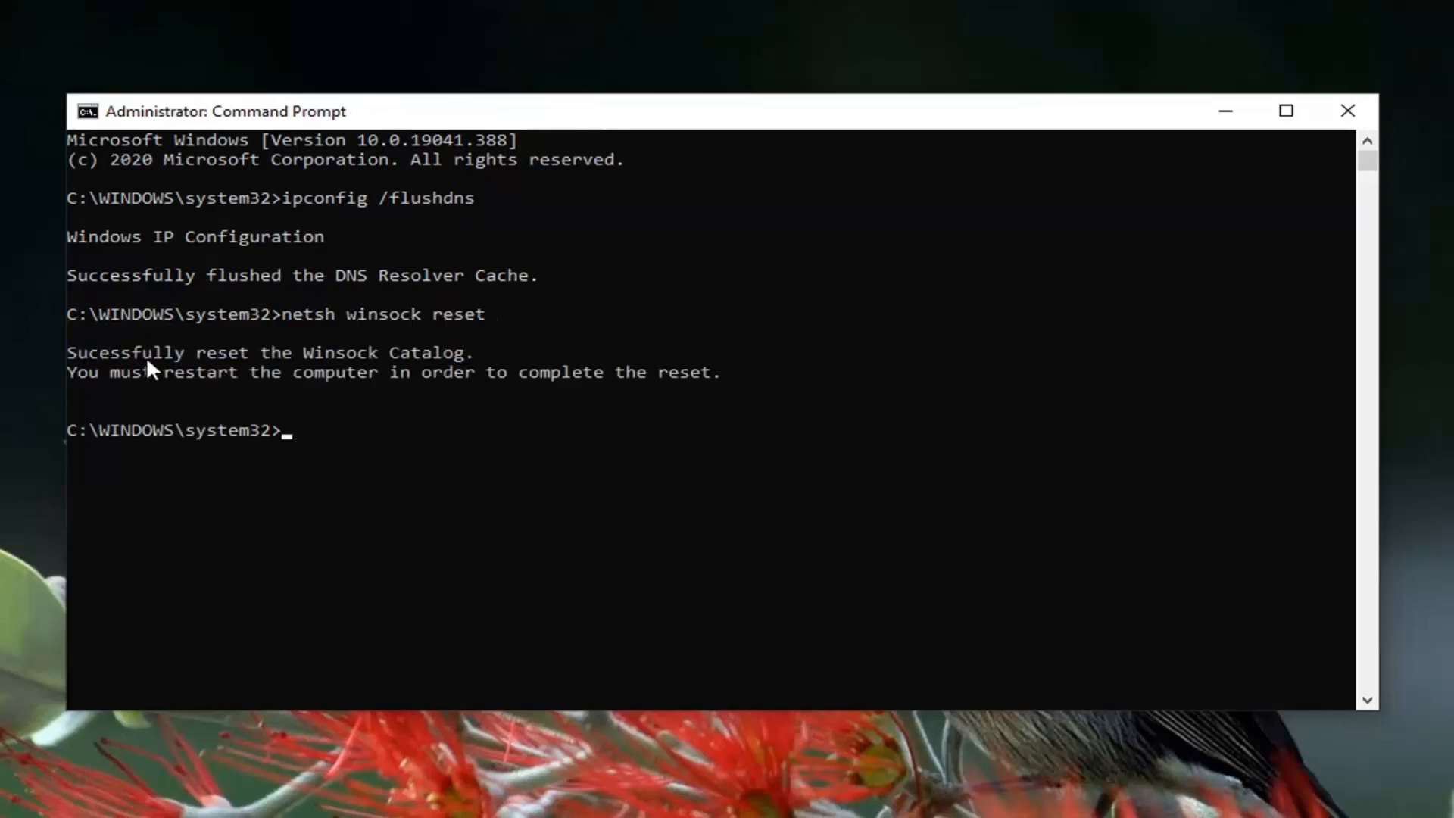
{"action": "mouse_move", "coordinate": [166, 418]}
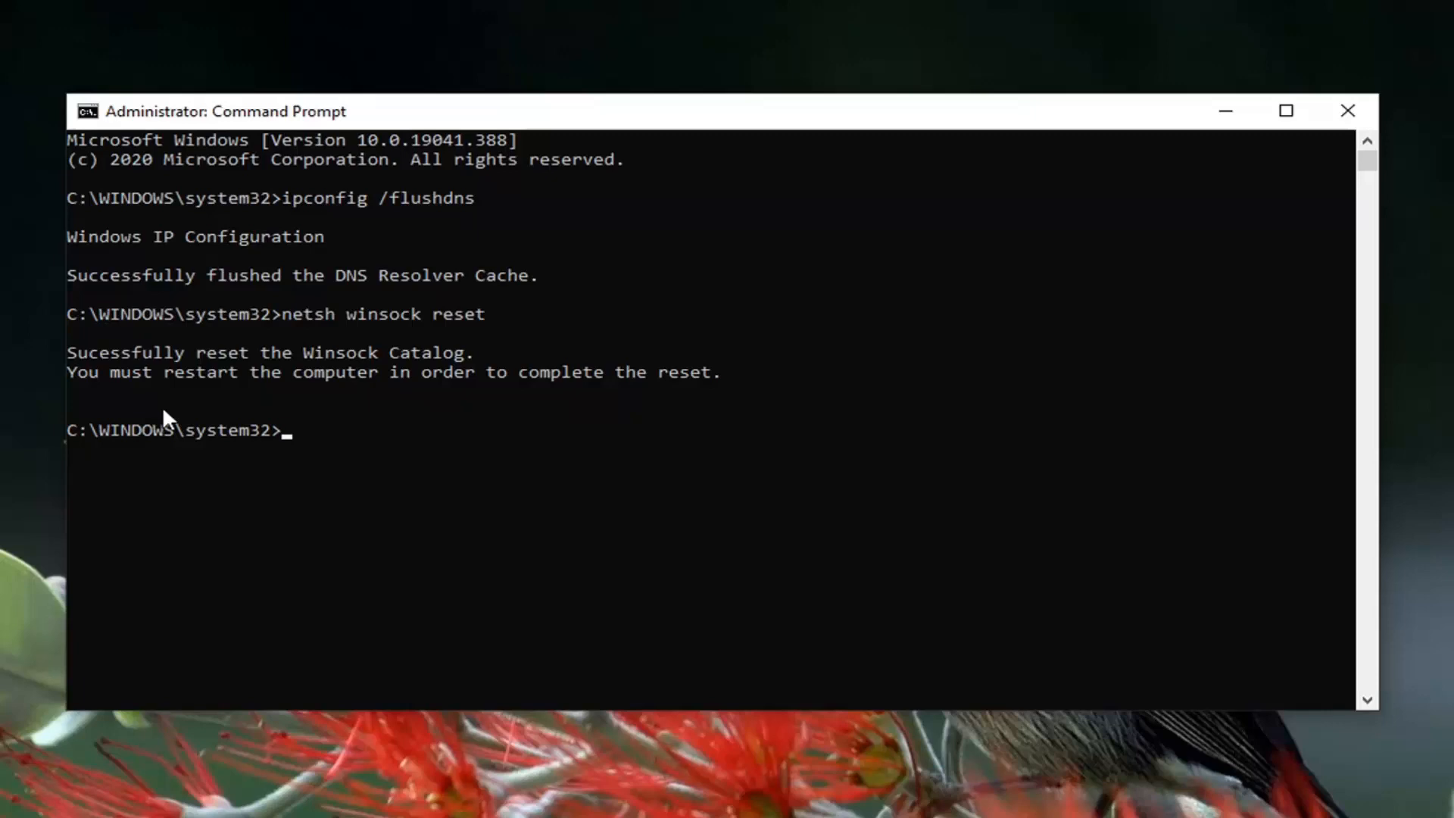
{"action": "mouse_move", "coordinate": [473, 417]}
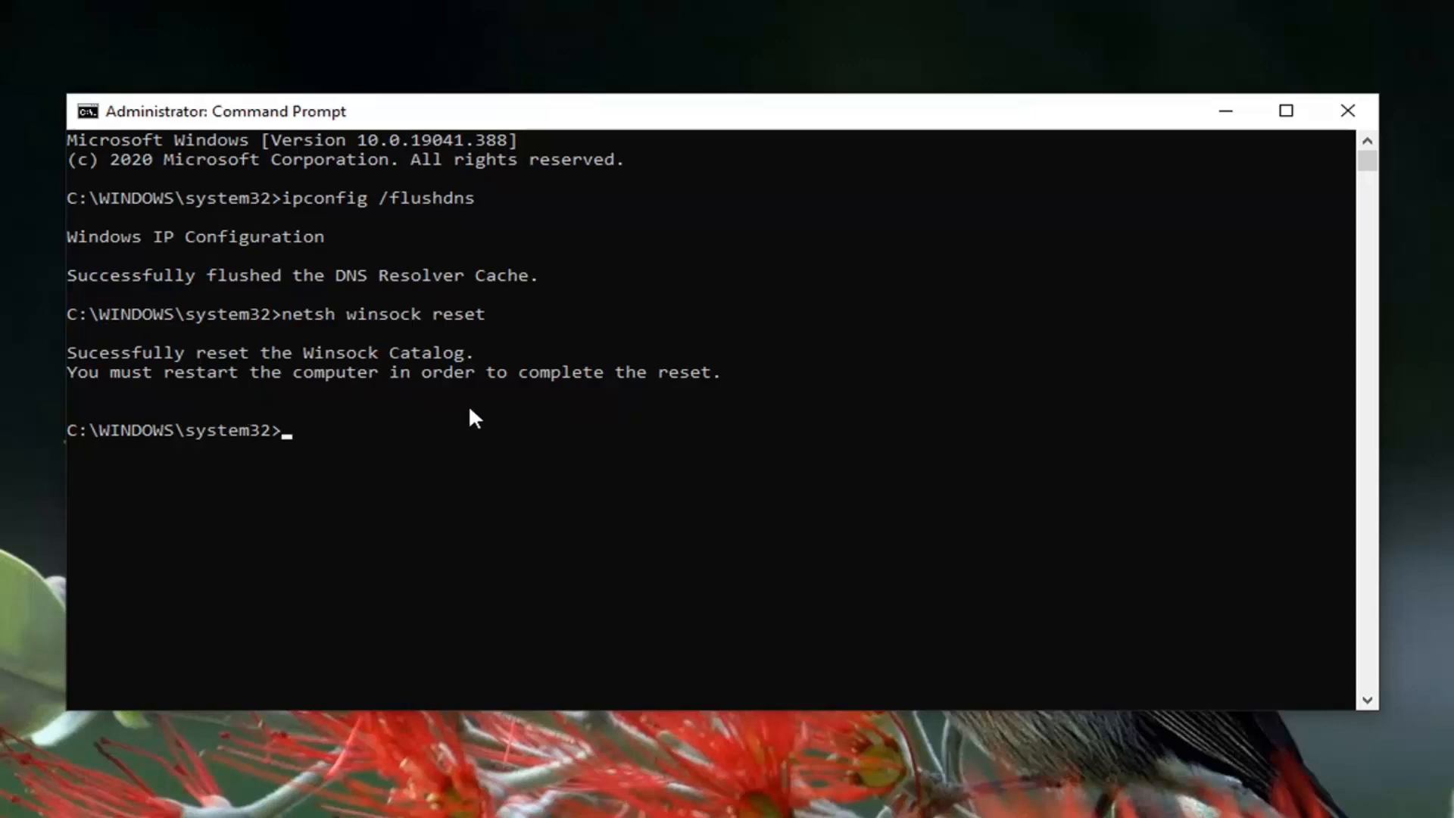
Restart the PC from the Start menu's power options
{"action": "left_click", "coordinate": [22, 800]}
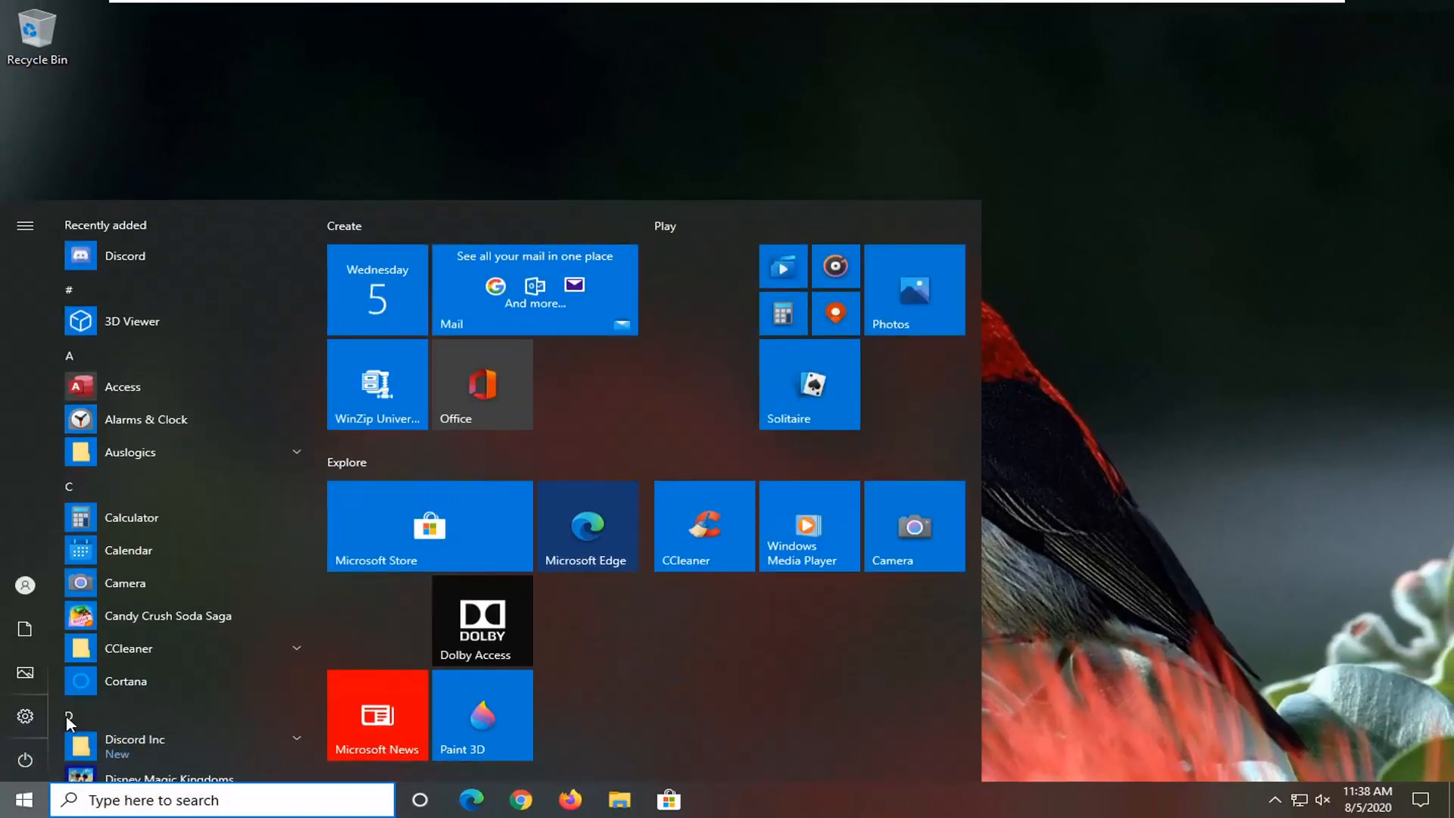
{"action": "left_click", "coordinate": [25, 759]}
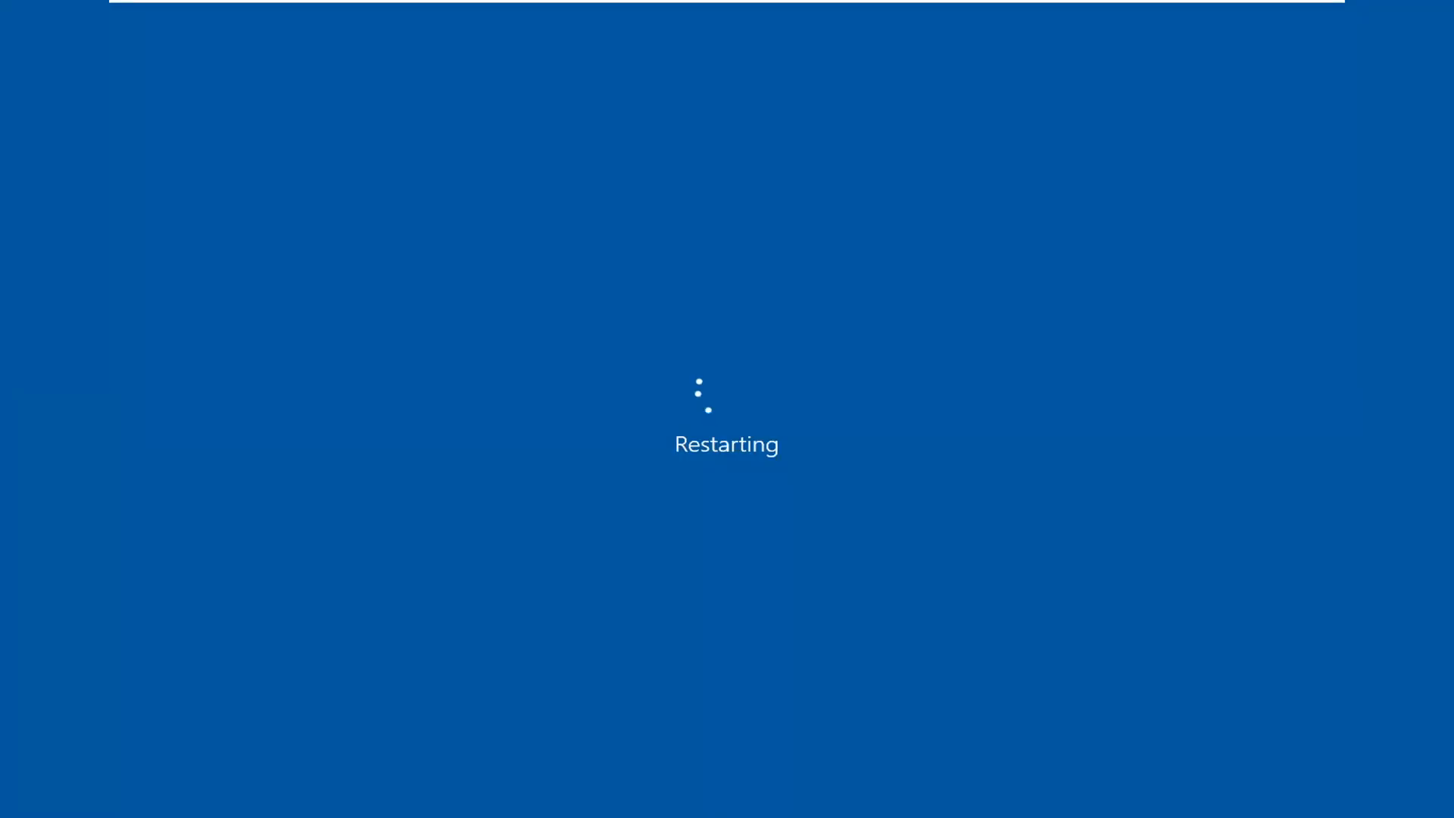